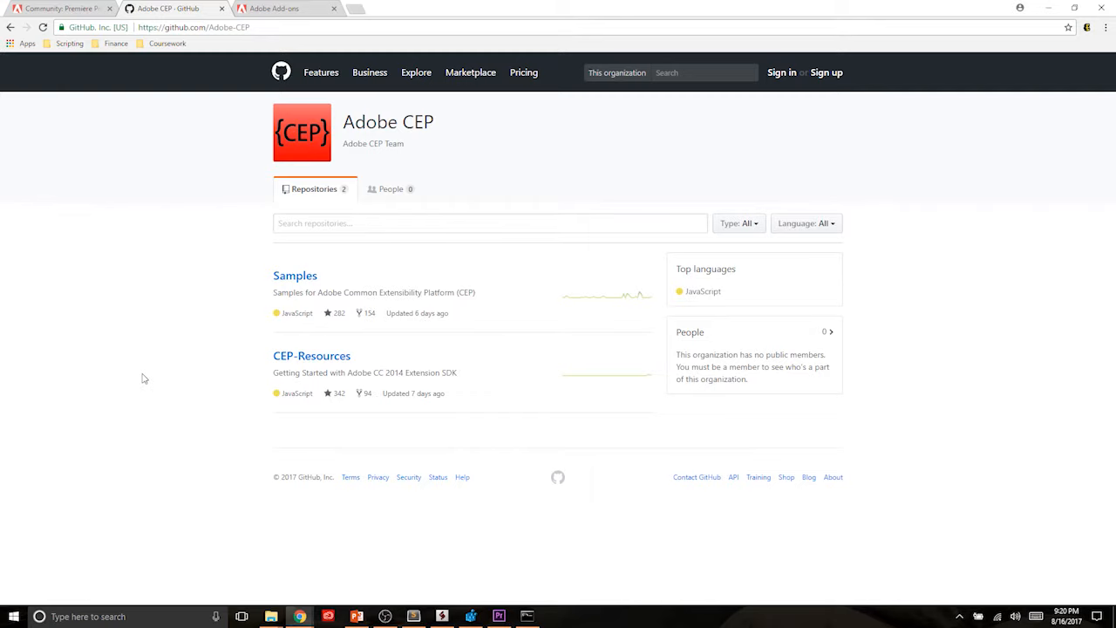
# - Navigate from the Adobe-CEP org page into Samples and its PProPanel folder
pyautogui.click(295, 276)
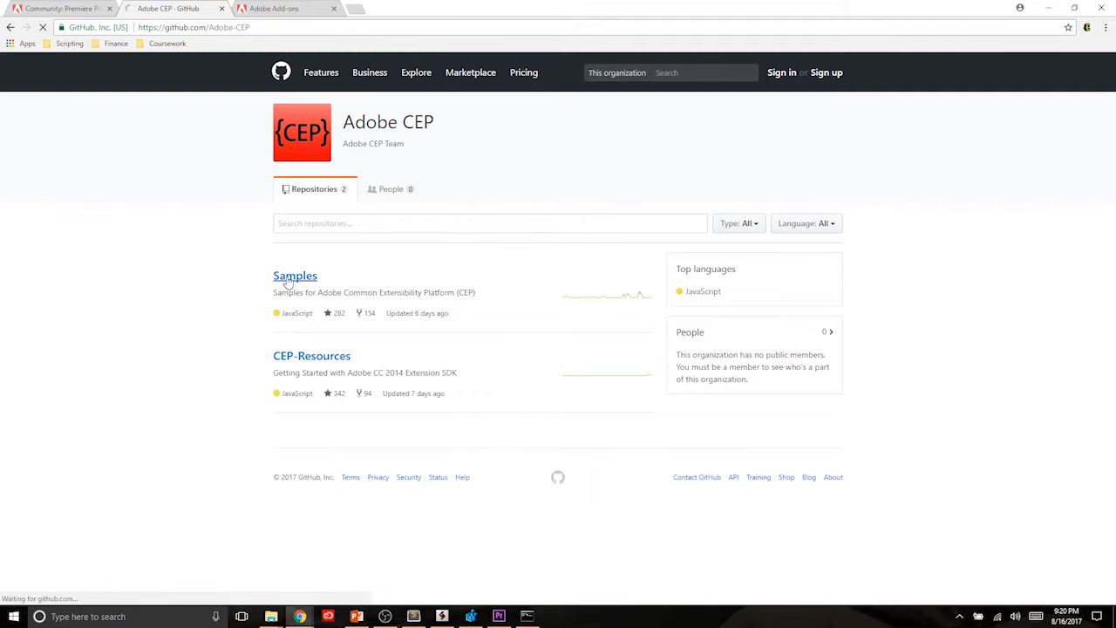
pyautogui.click(294, 275)
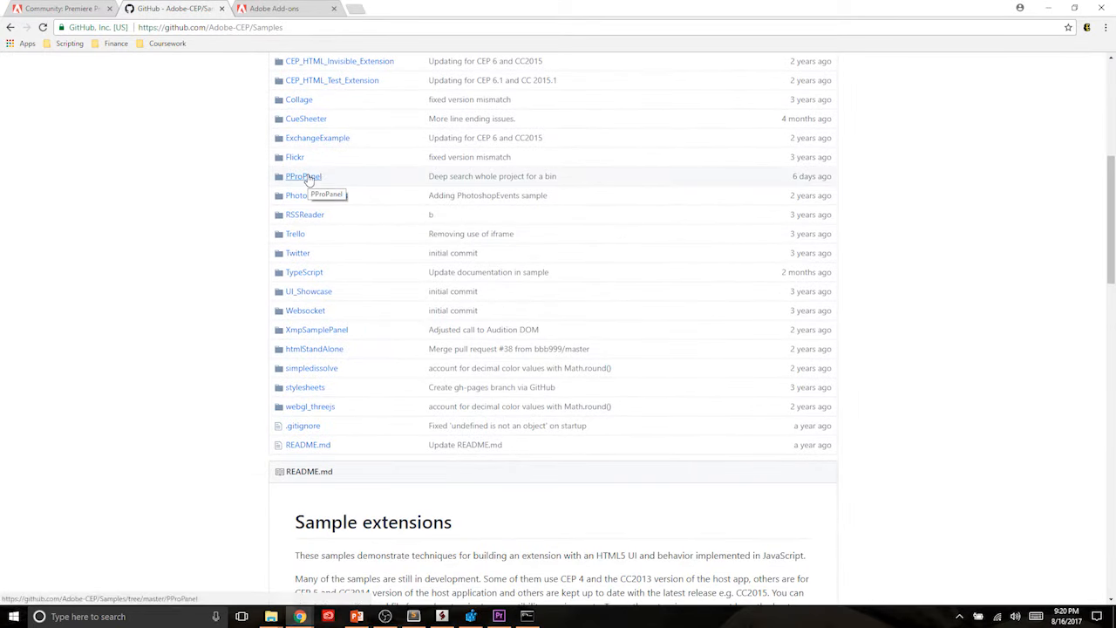
pyautogui.click(303, 174)
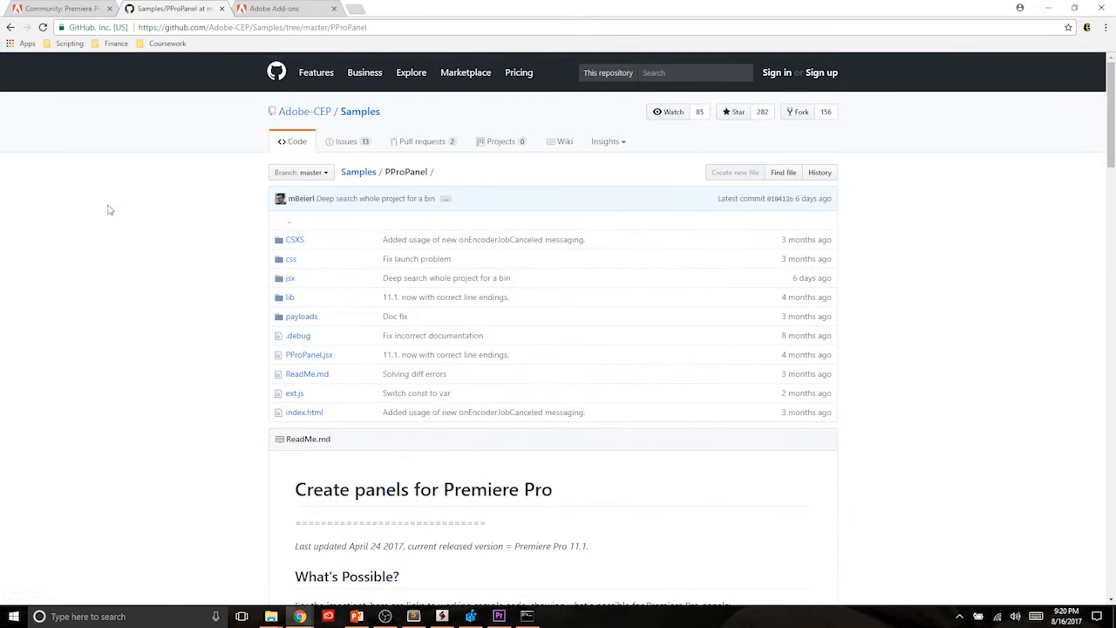
pyautogui.moveTo(949, 177)
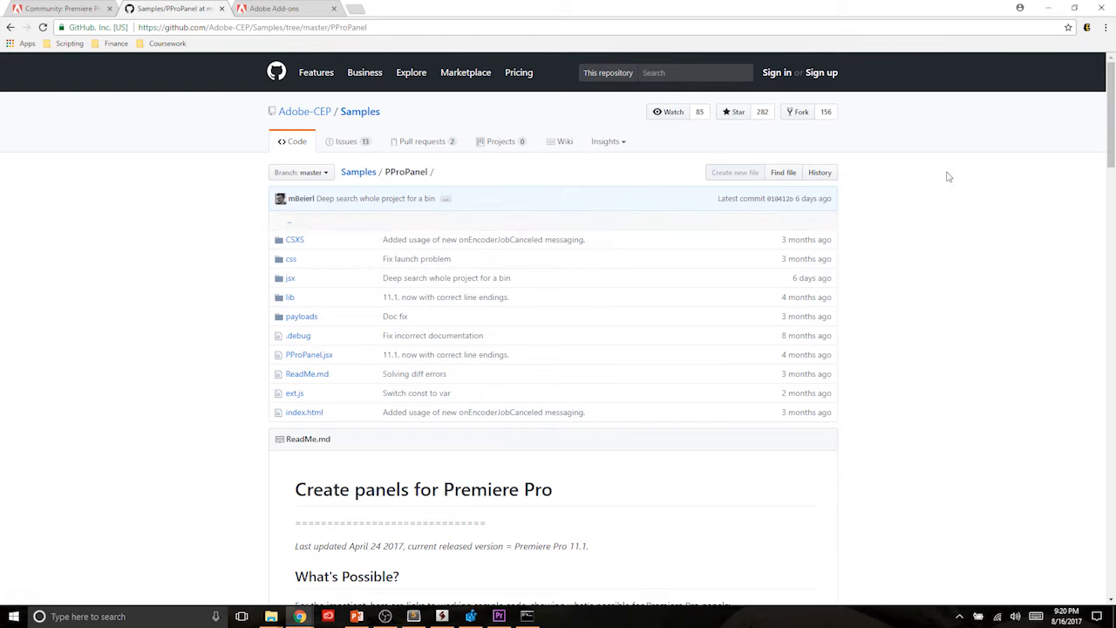
pyautogui.moveTo(340, 199)
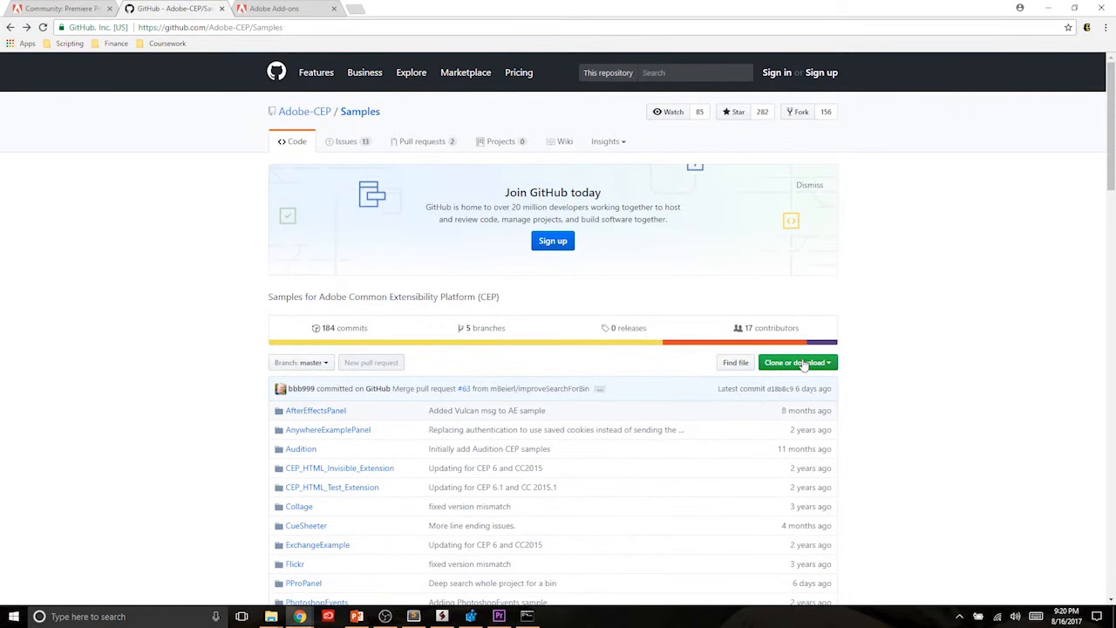
pyautogui.scroll(-3)
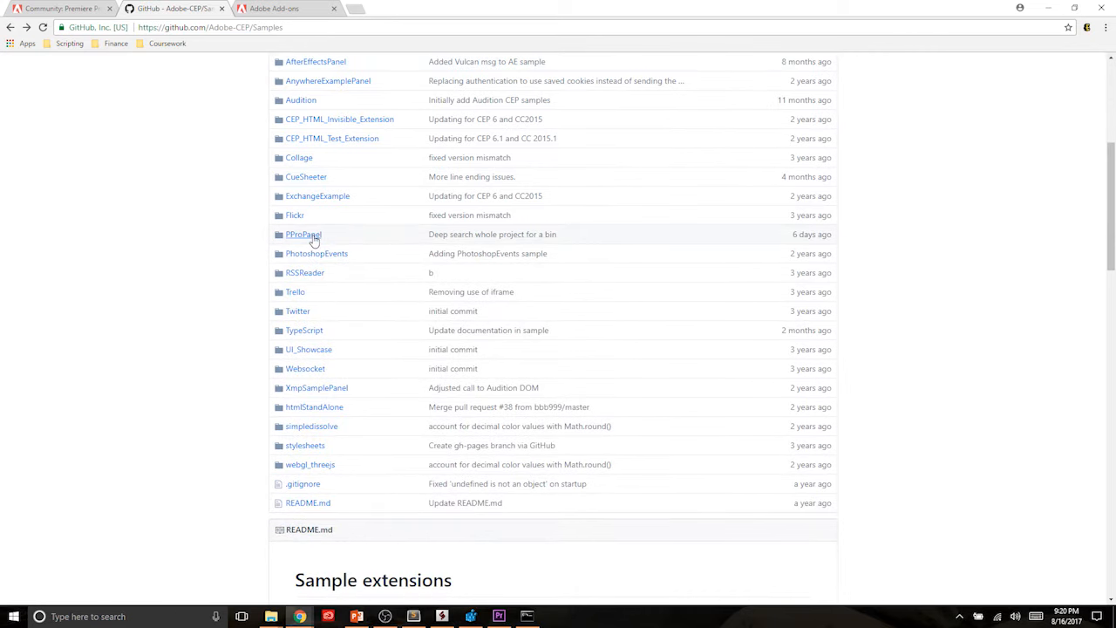
pyautogui.click(304, 233)
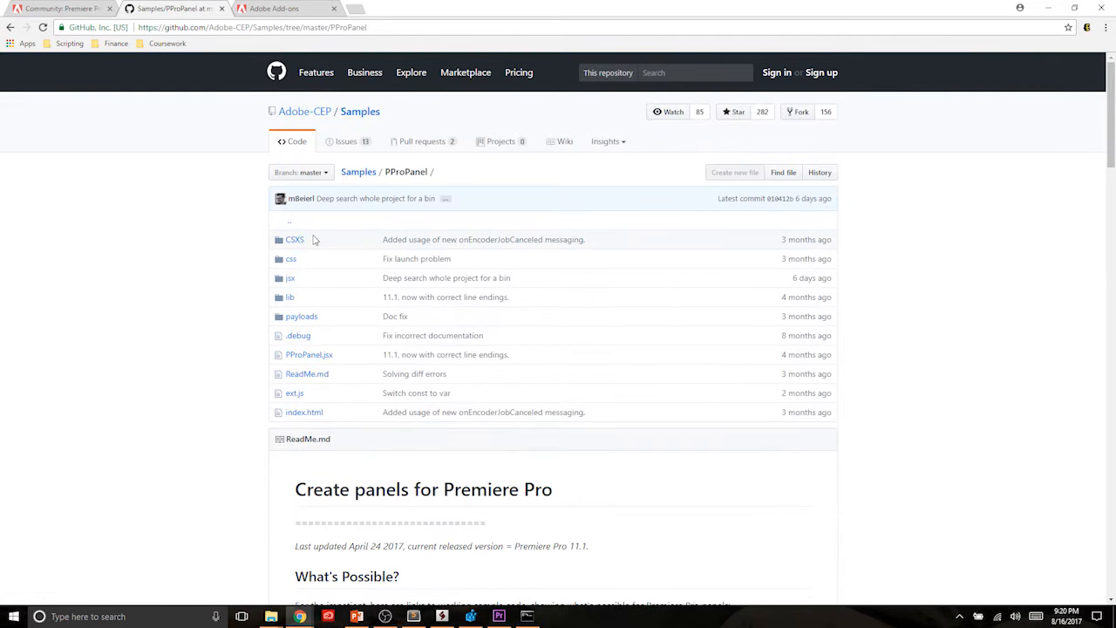
pyautogui.moveTo(185, 241)
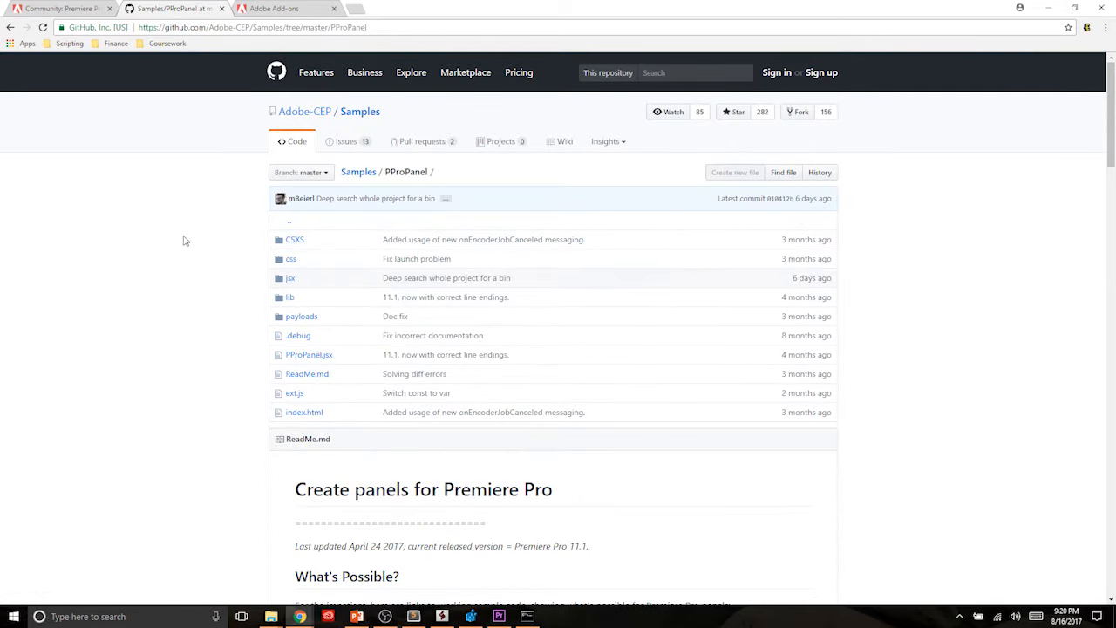
pyautogui.moveTo(199, 207)
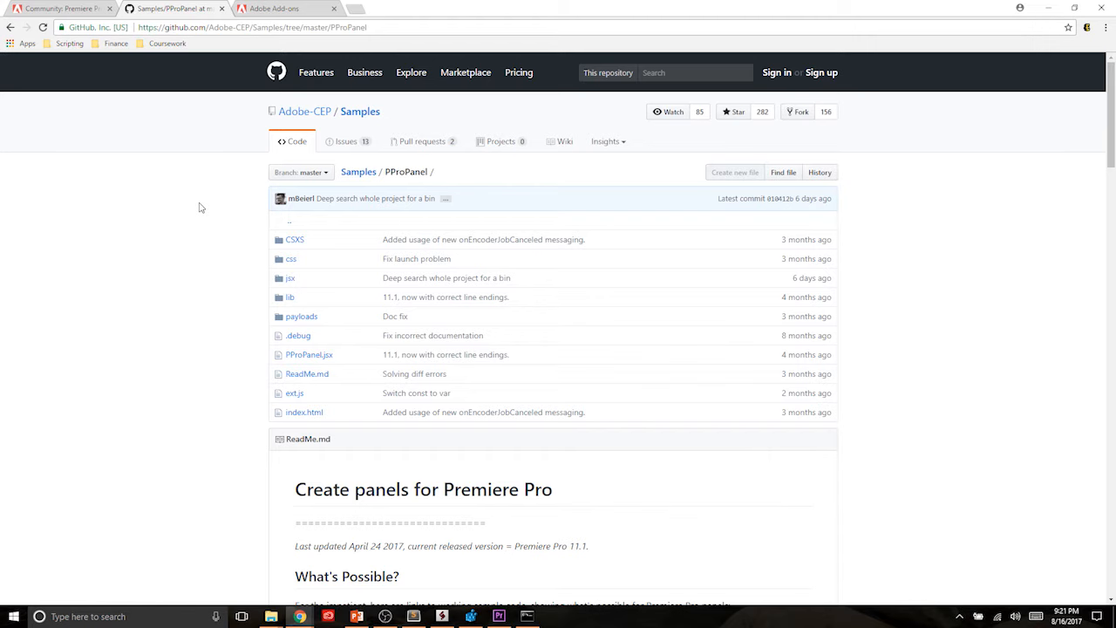
# - Scroll the readme to section 2, 'Enable loading of unsigned panels', with its Registry Editor screenshot
pyautogui.scroll(-3)
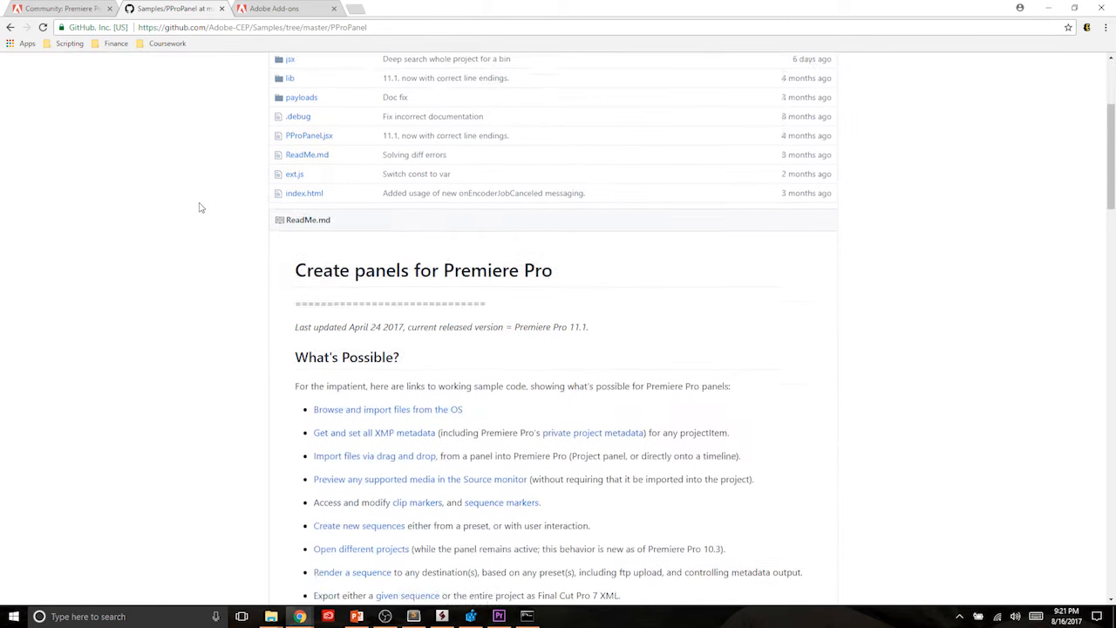
pyautogui.scroll(-3)
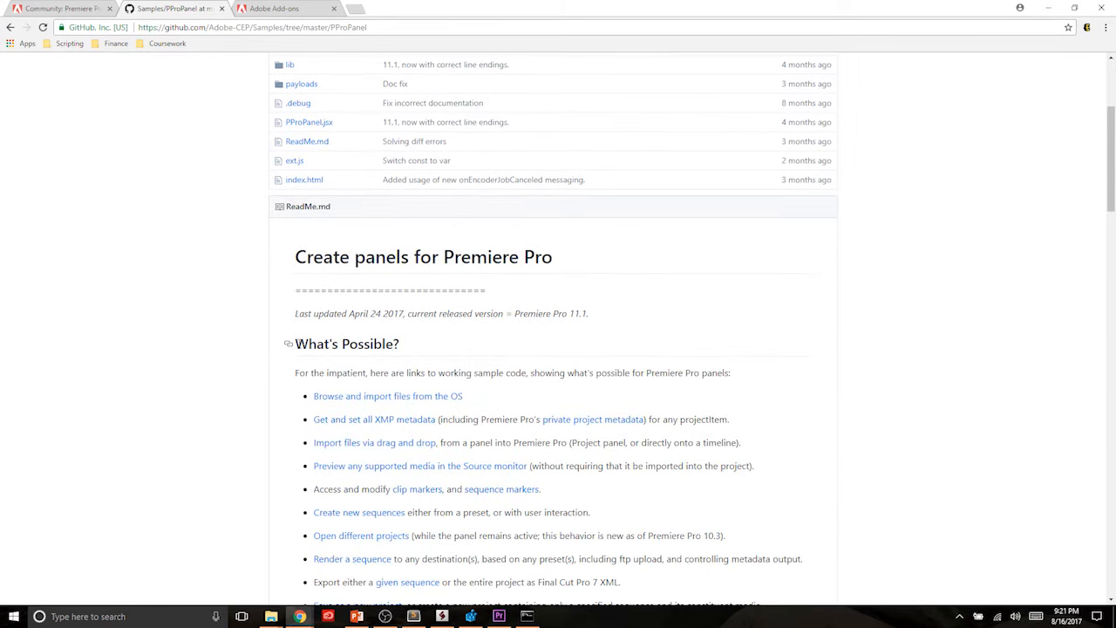
pyautogui.scroll(-3)
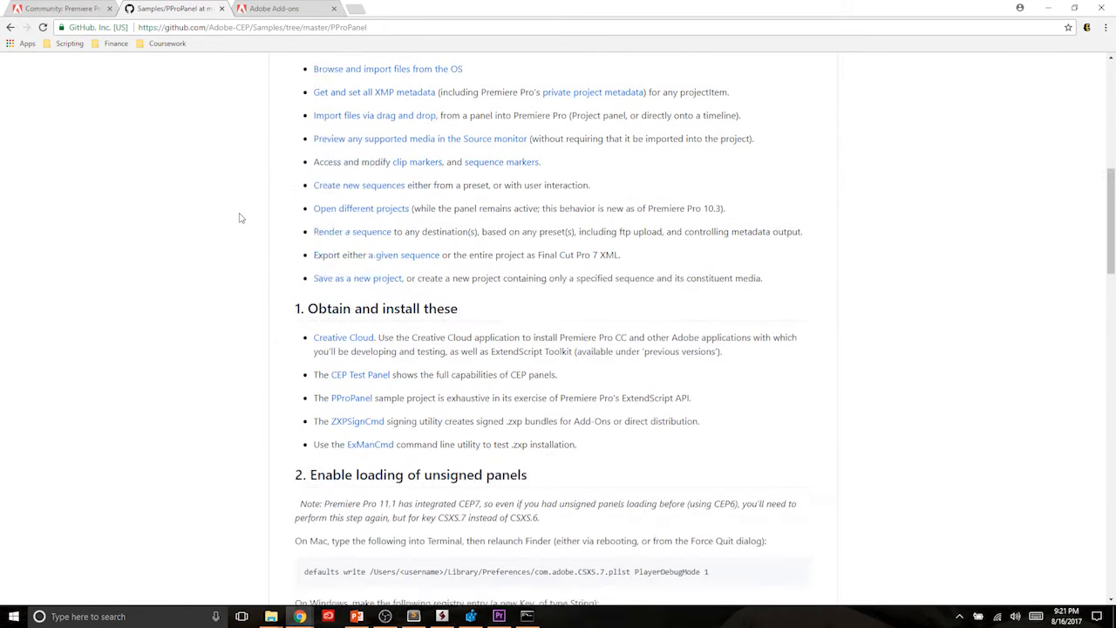
pyautogui.scroll(-3)
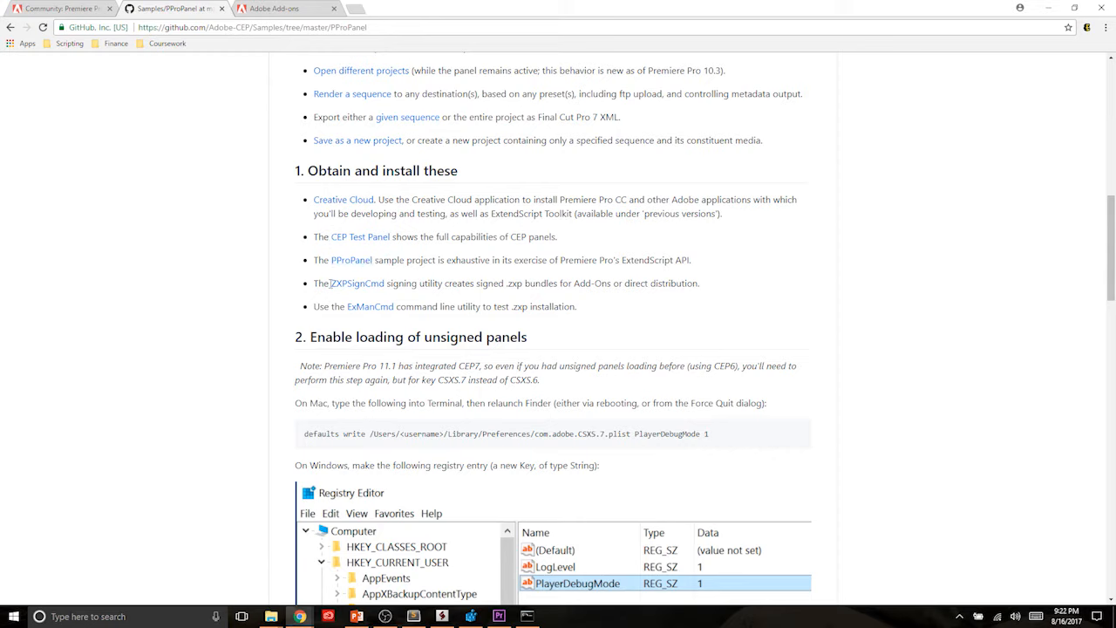
pyautogui.moveTo(369, 307)
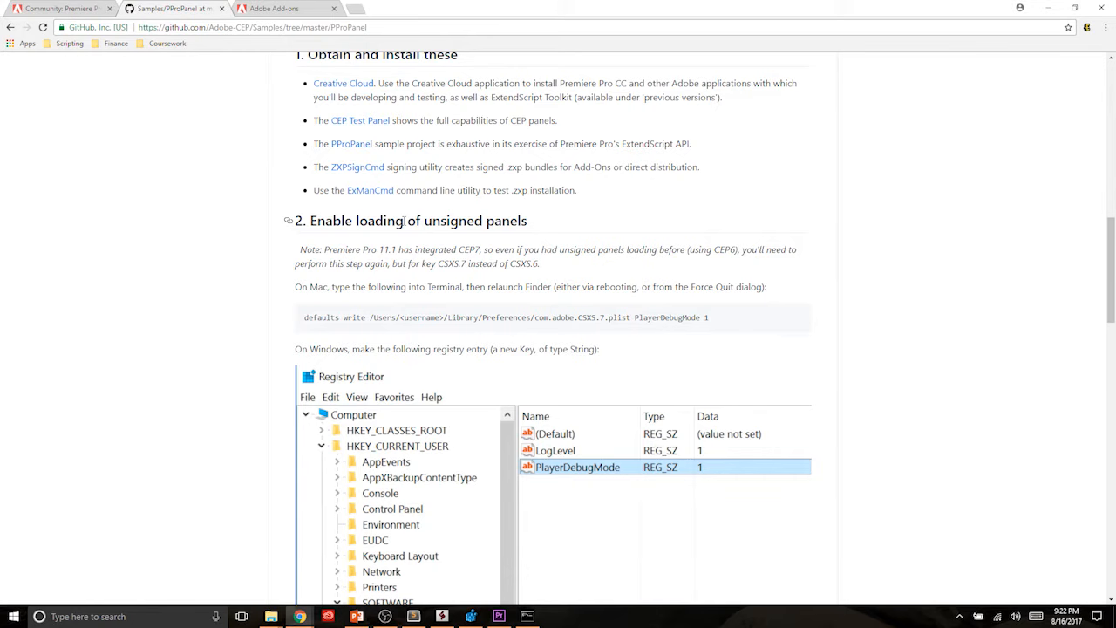
pyautogui.click(499, 618)
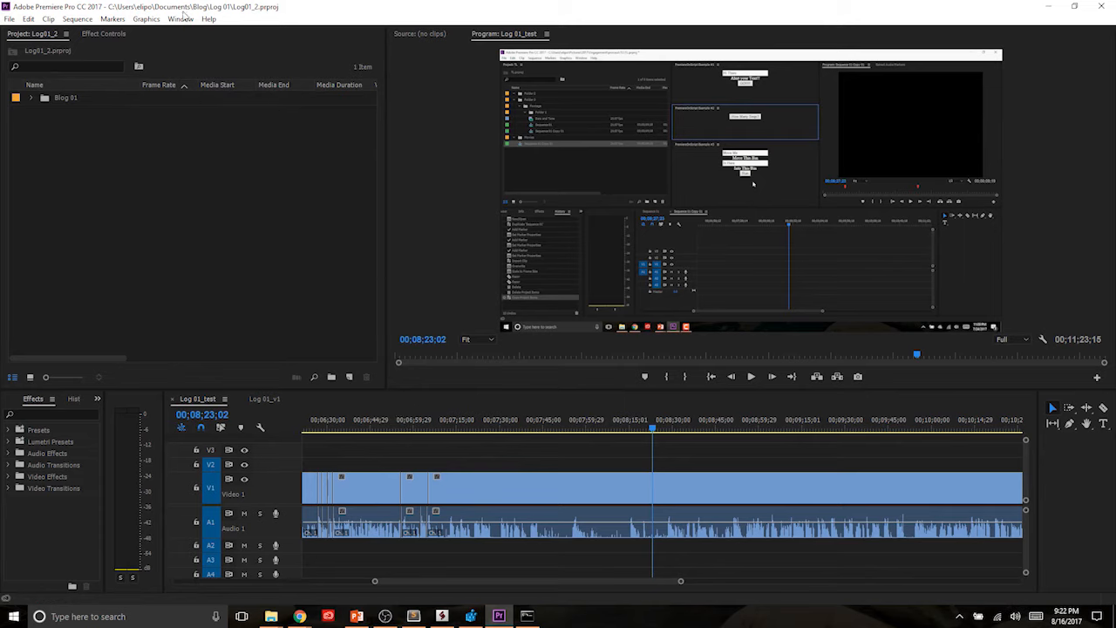
pyautogui.click(182, 18)
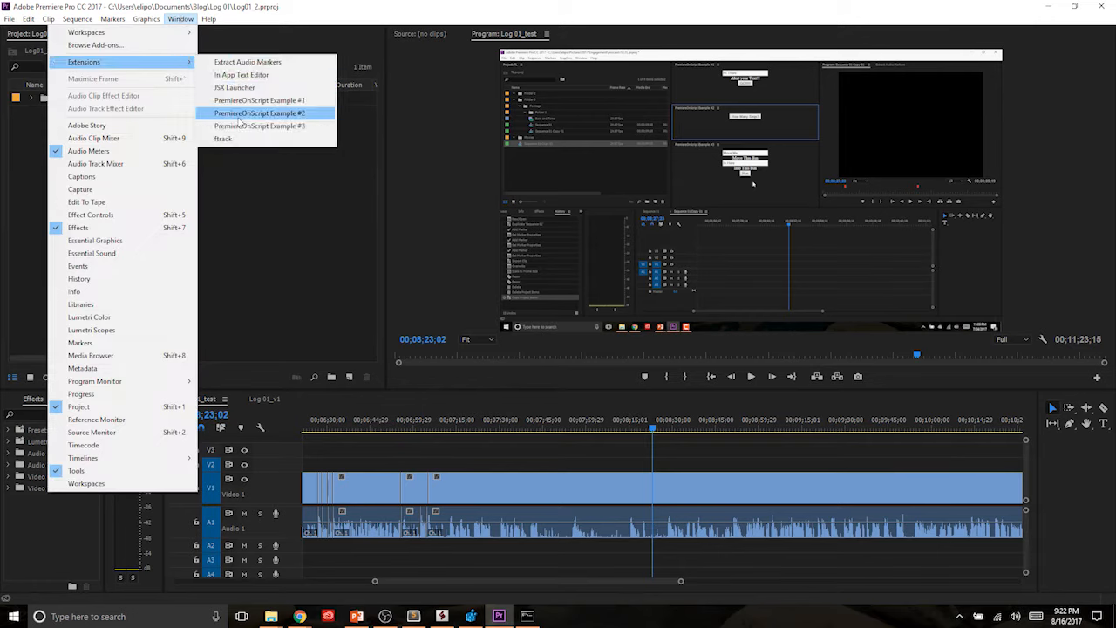
pyautogui.moveTo(260, 126)
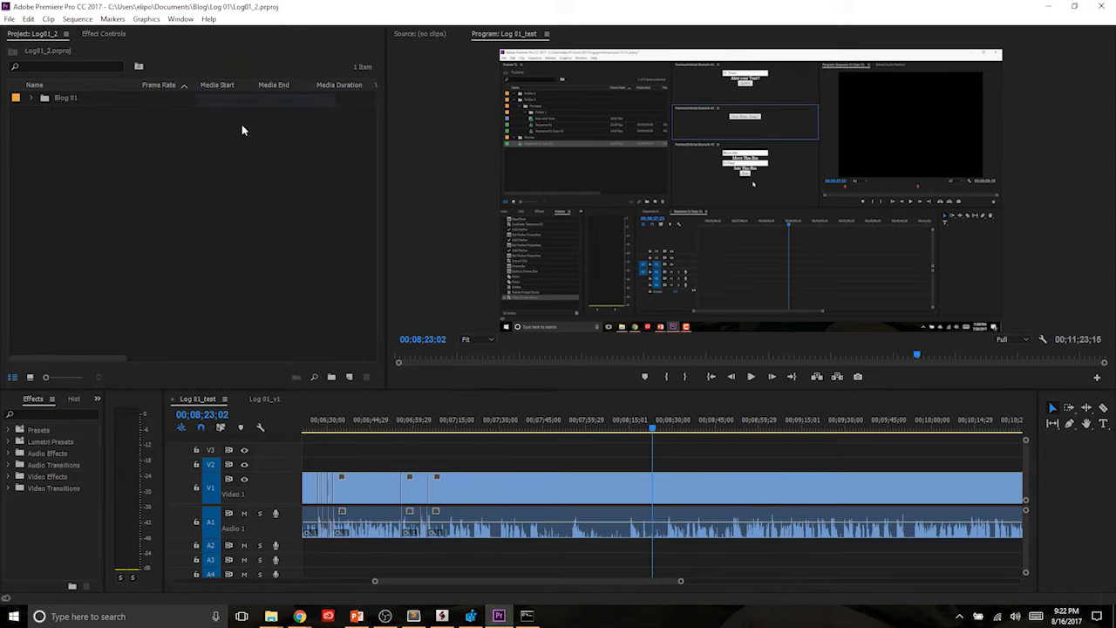
pyautogui.click(181, 18)
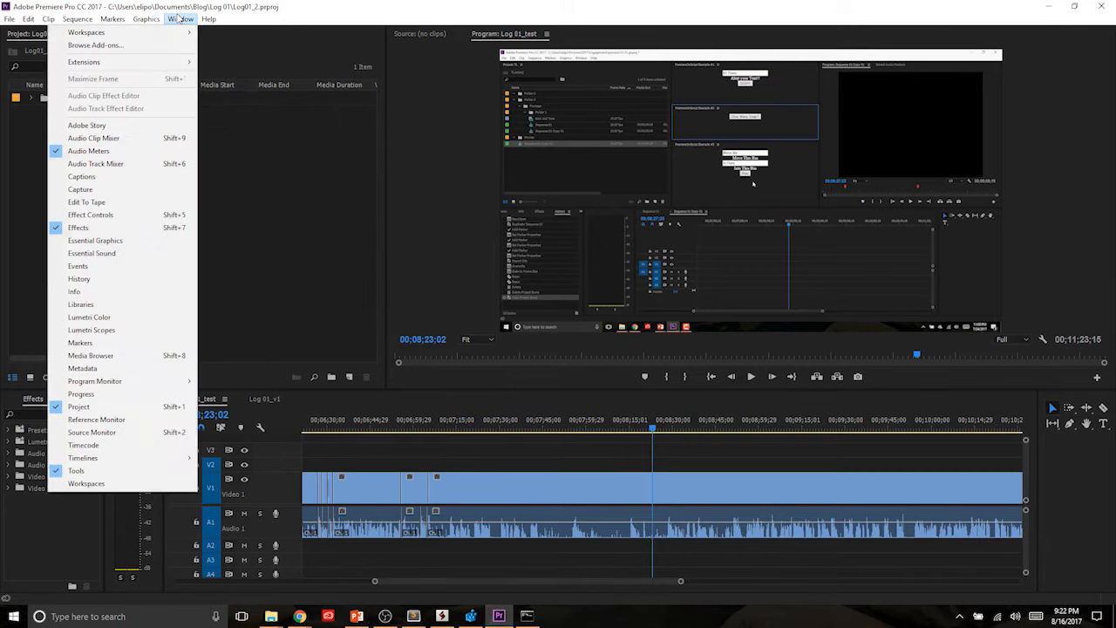
pyautogui.click(265, 126)
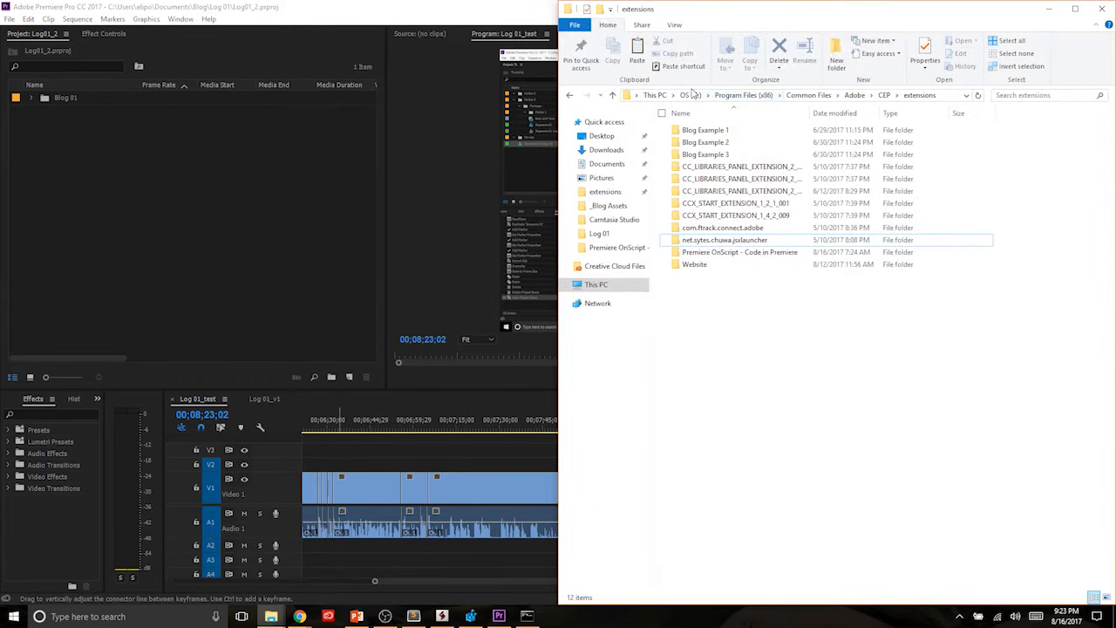
# - Enter the Blog Example 1 folder under the CEP extensions directory
pyautogui.click(705, 153)
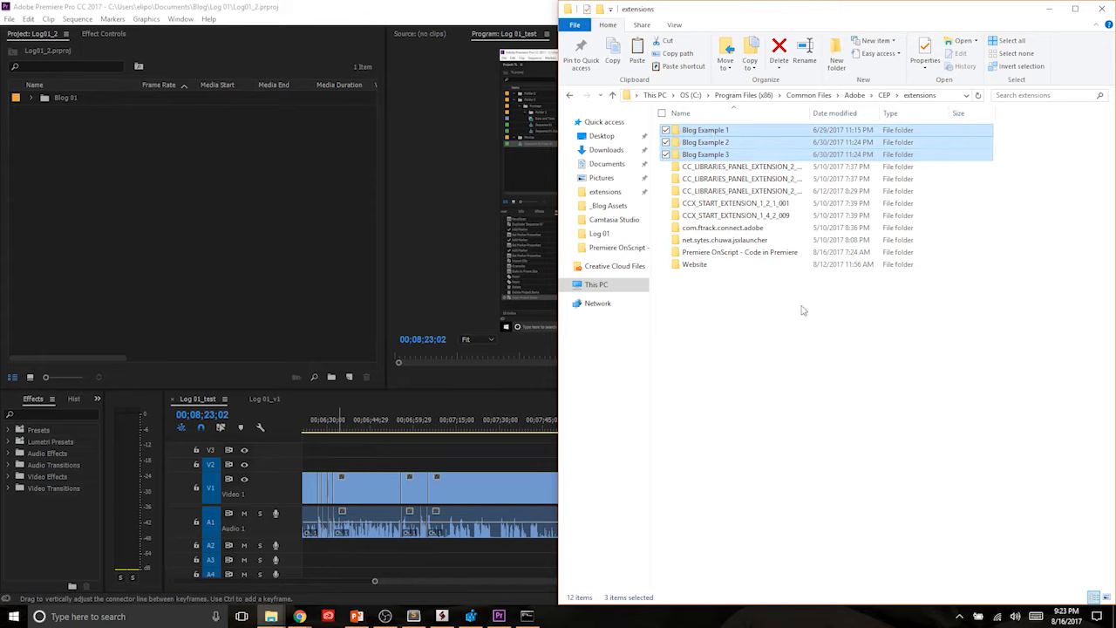
pyautogui.click(778, 49)
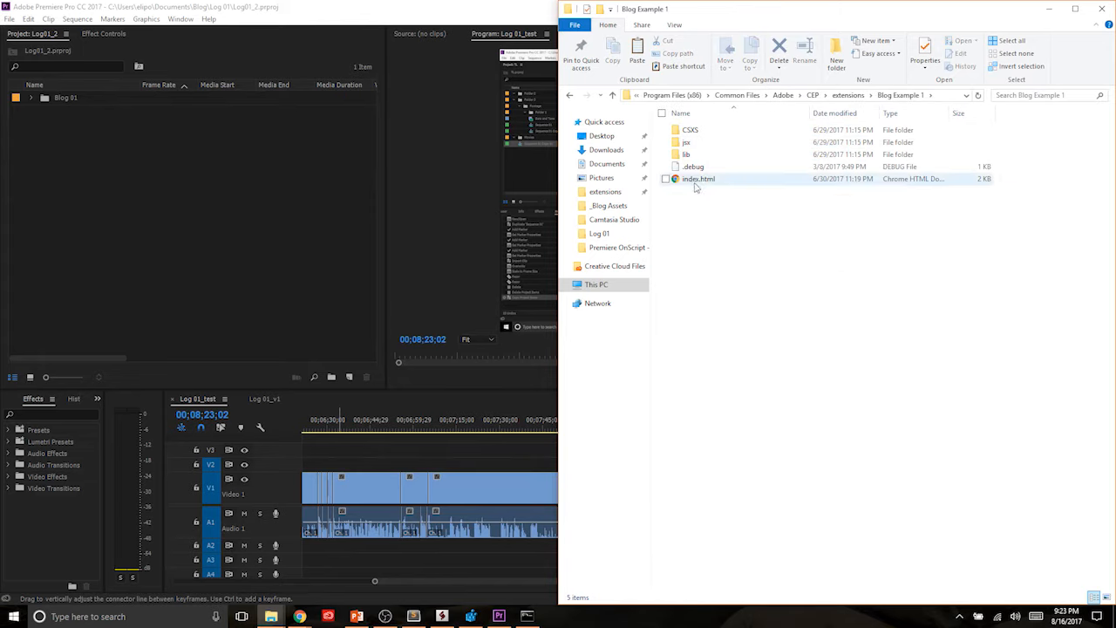
pyautogui.moveTo(698, 178)
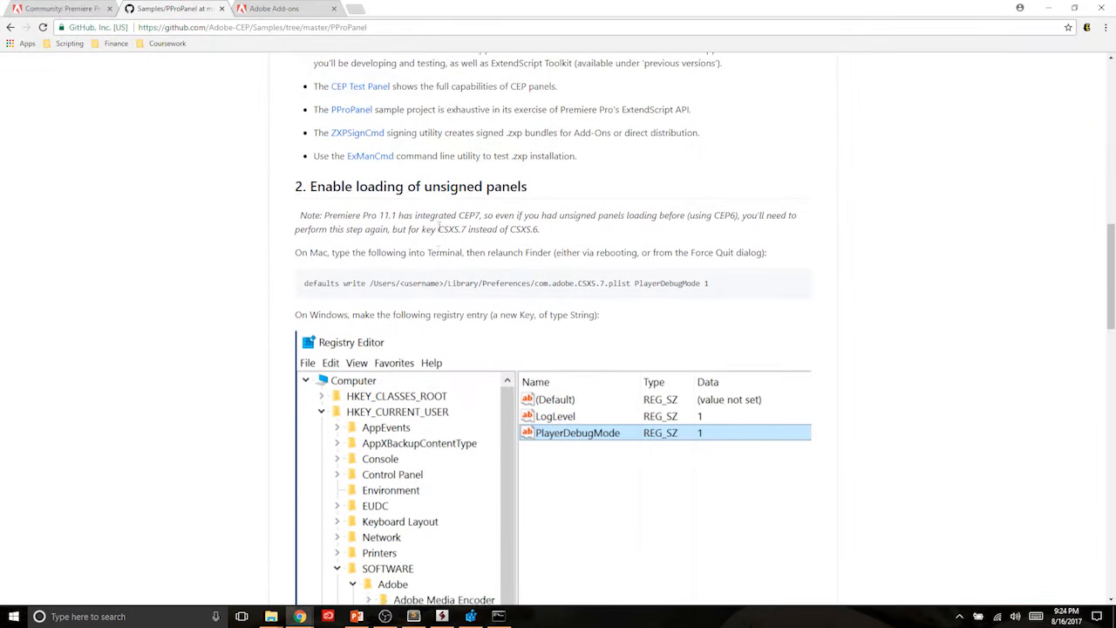
# - Scroll the readme back to the Registry Editor registry-entry instructions
pyautogui.scroll(-3)
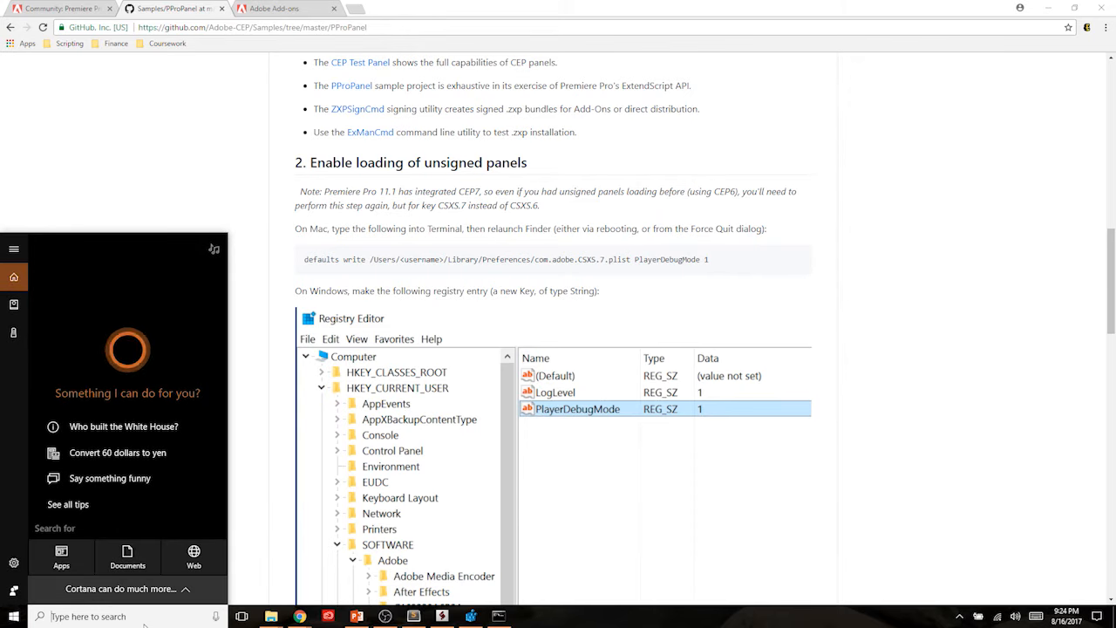
# - Search 'run' in Start and launch the Run dialog to start regedit
pyautogui.write('run')
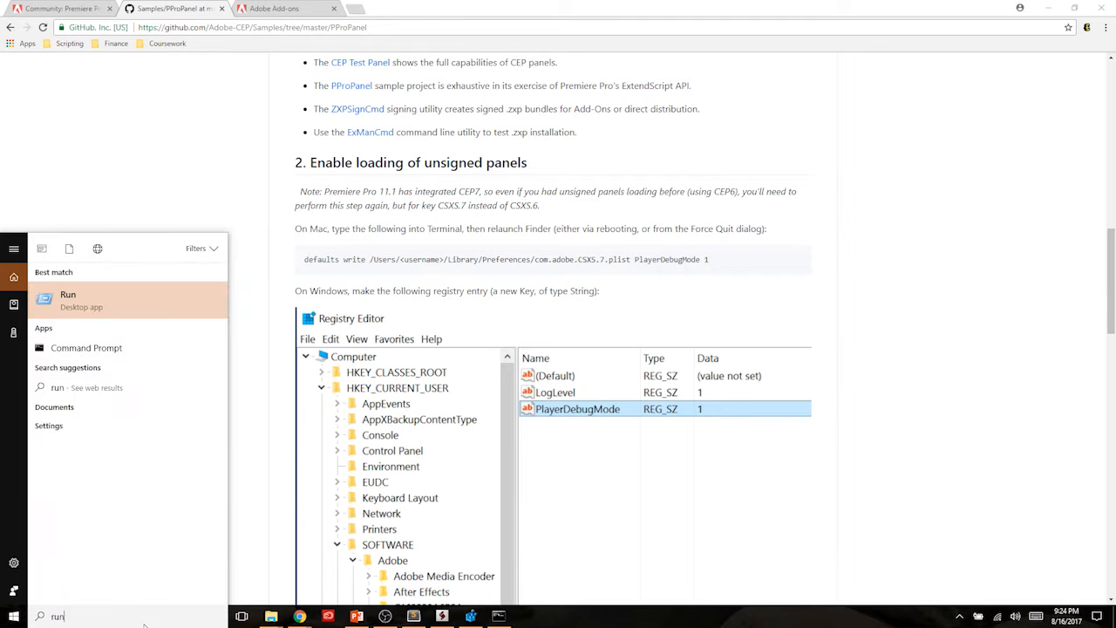
pyautogui.click(66, 300)
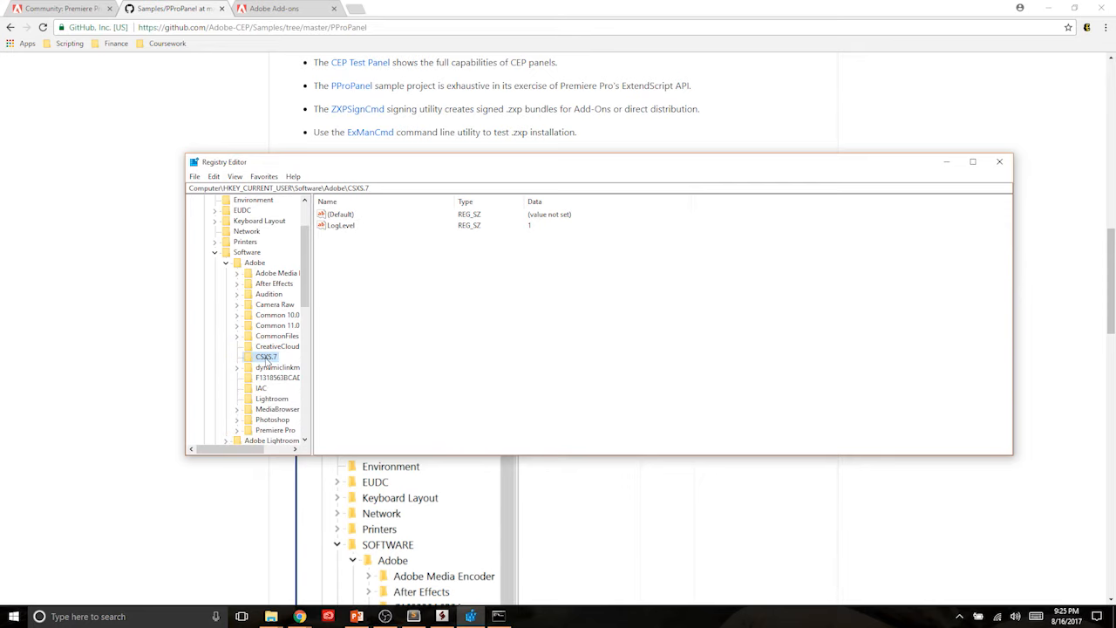
pyautogui.moveTo(342, 275)
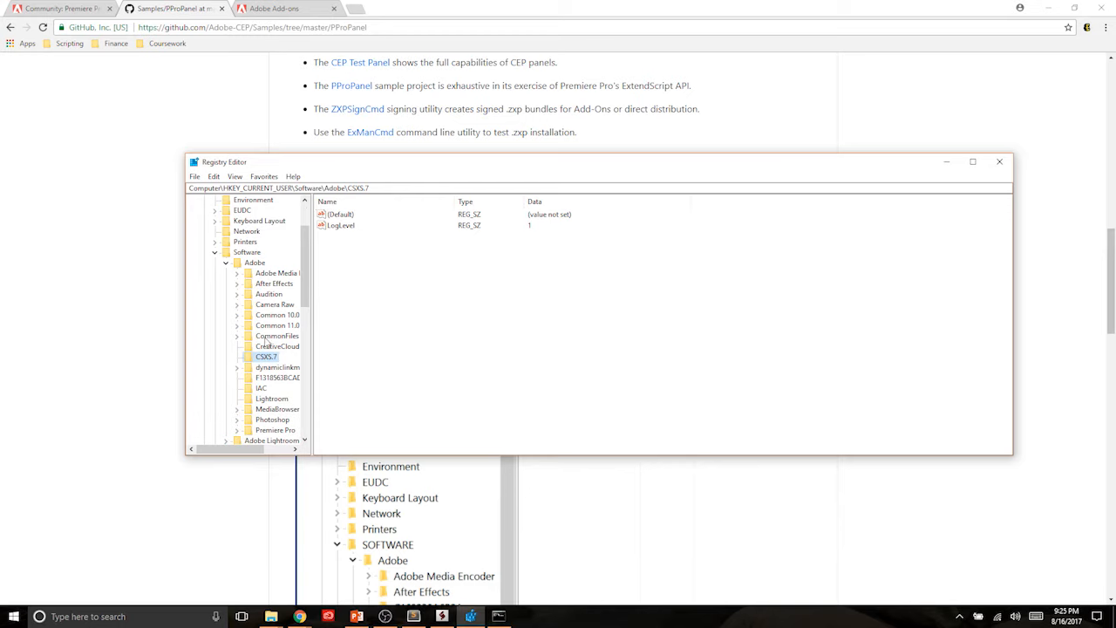
pyautogui.moveTo(347, 244)
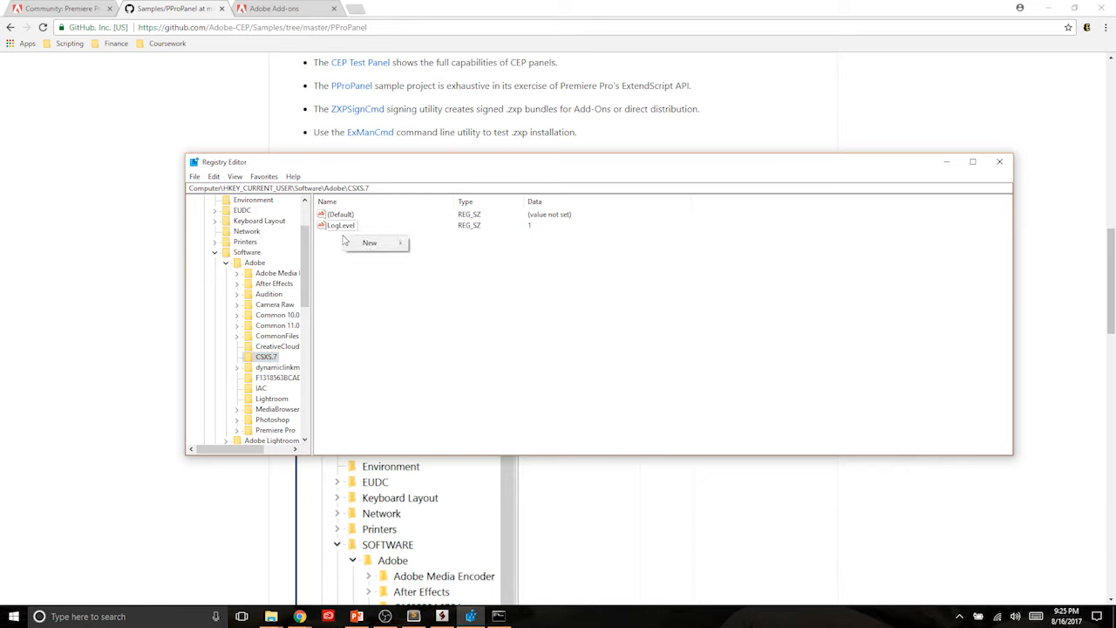
# - Create a new String Value named PlayerDebugMode under CSXS.7 and begin editing its data
pyautogui.click(369, 242)
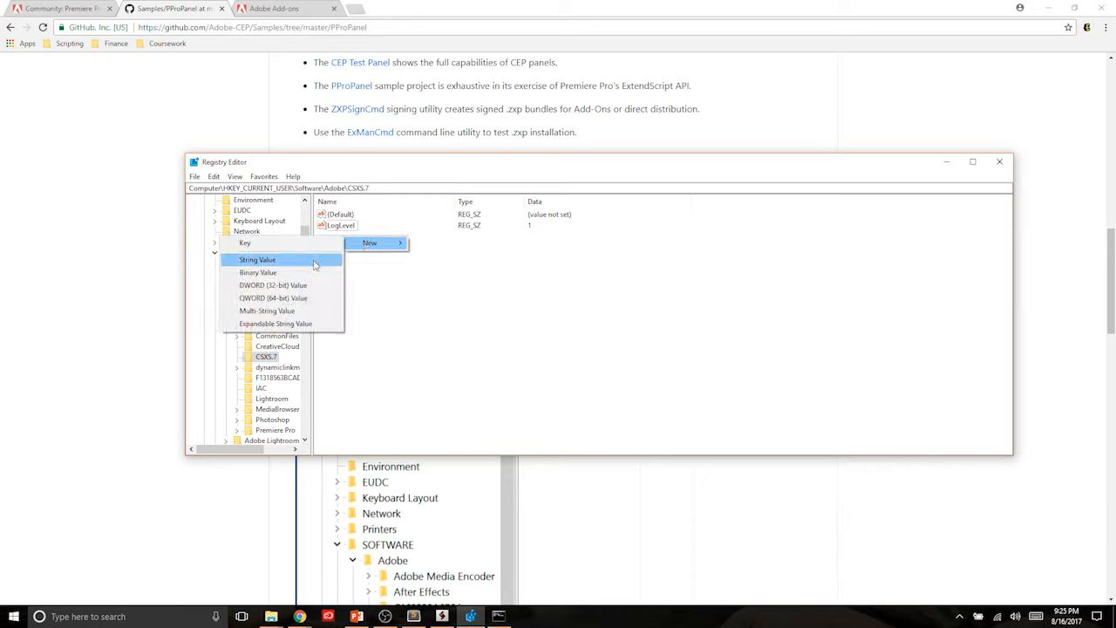
pyautogui.click(258, 258)
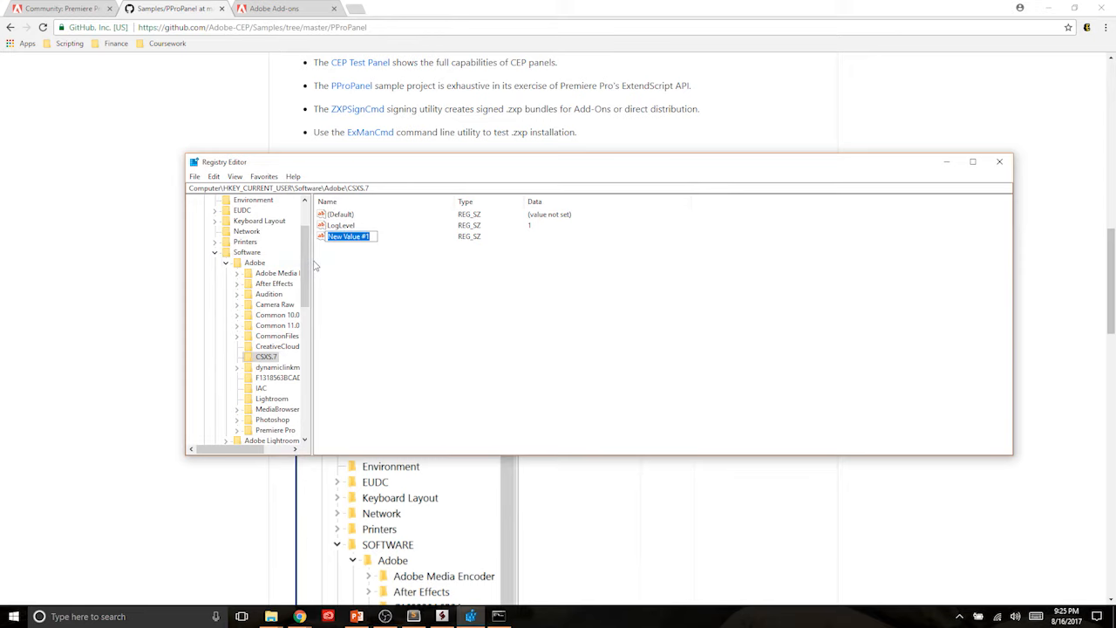
pyautogui.write('PlayerDebugMod')
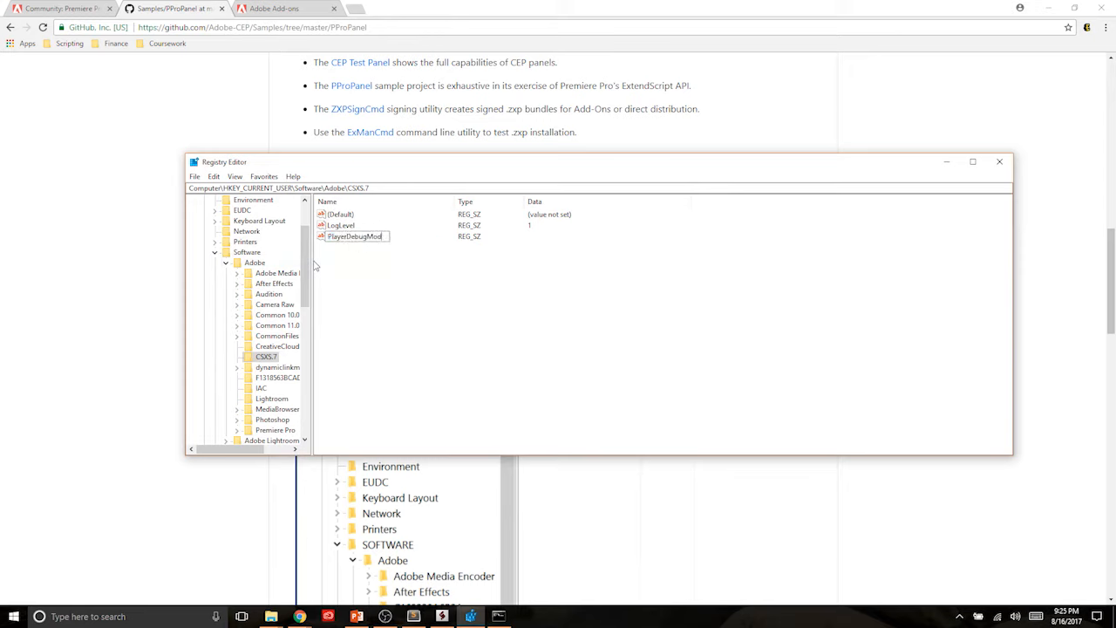
pyautogui.click(352, 237)
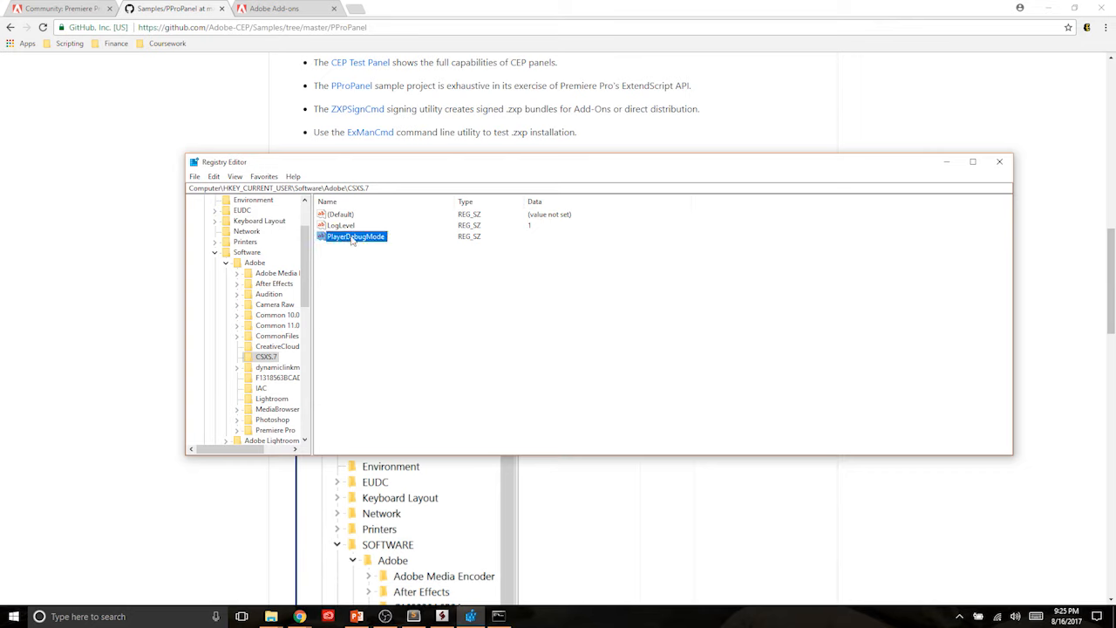
pyautogui.doubleClick(356, 237)
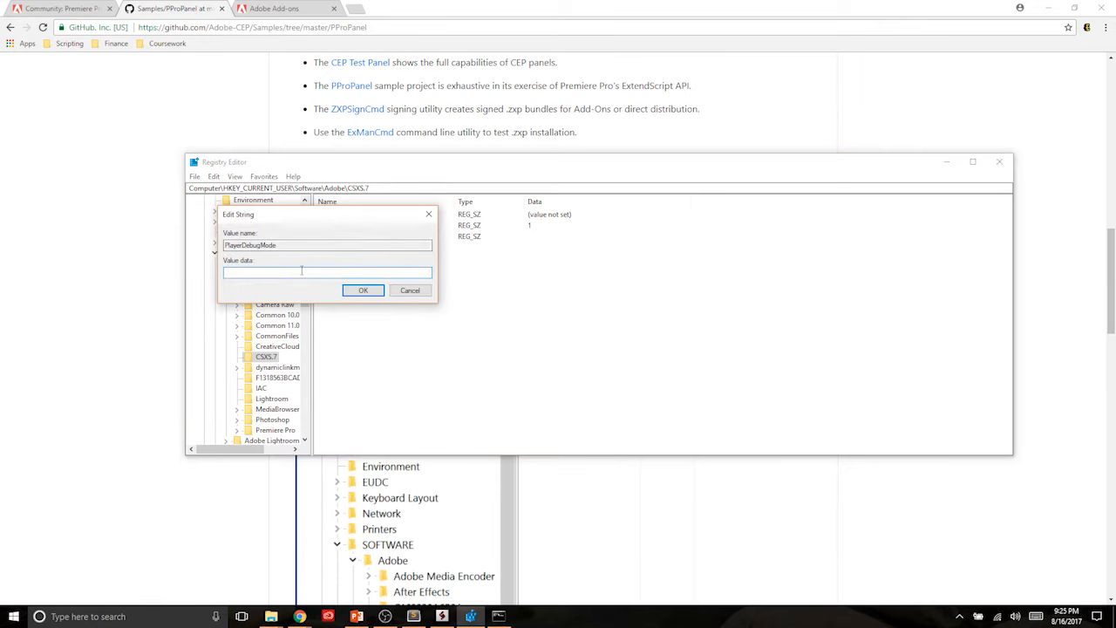
pyautogui.click(363, 289)
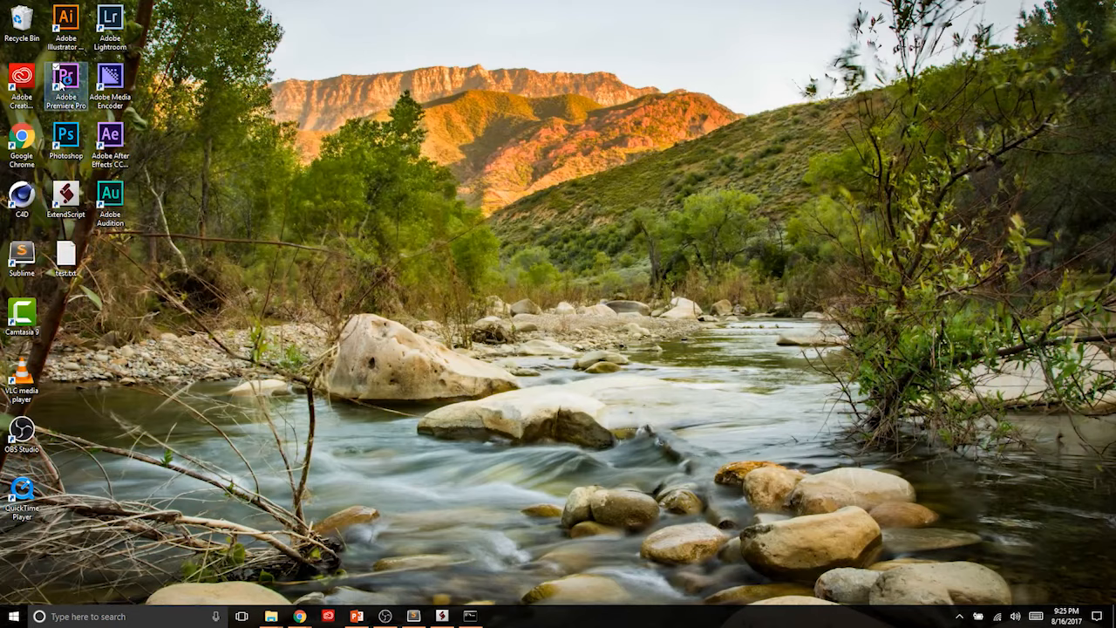
# - Launch Premiere Pro CC 2017 from its desktop shortcut
pyautogui.doubleClick(66, 78)
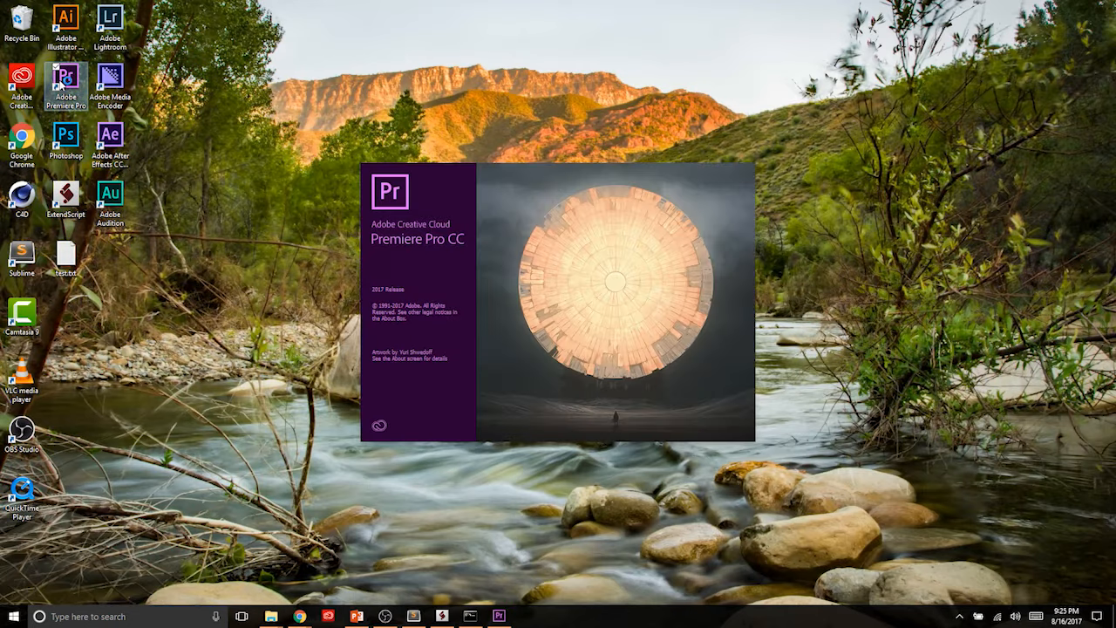
pyautogui.moveTo(67, 78)
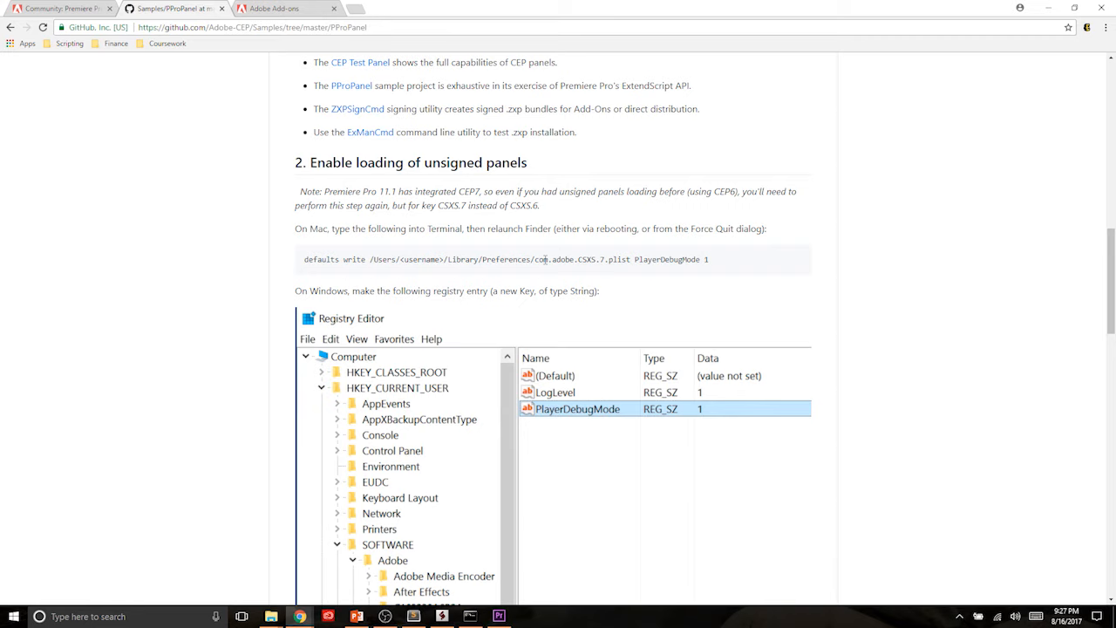
pyautogui.moveTo(532, 255)
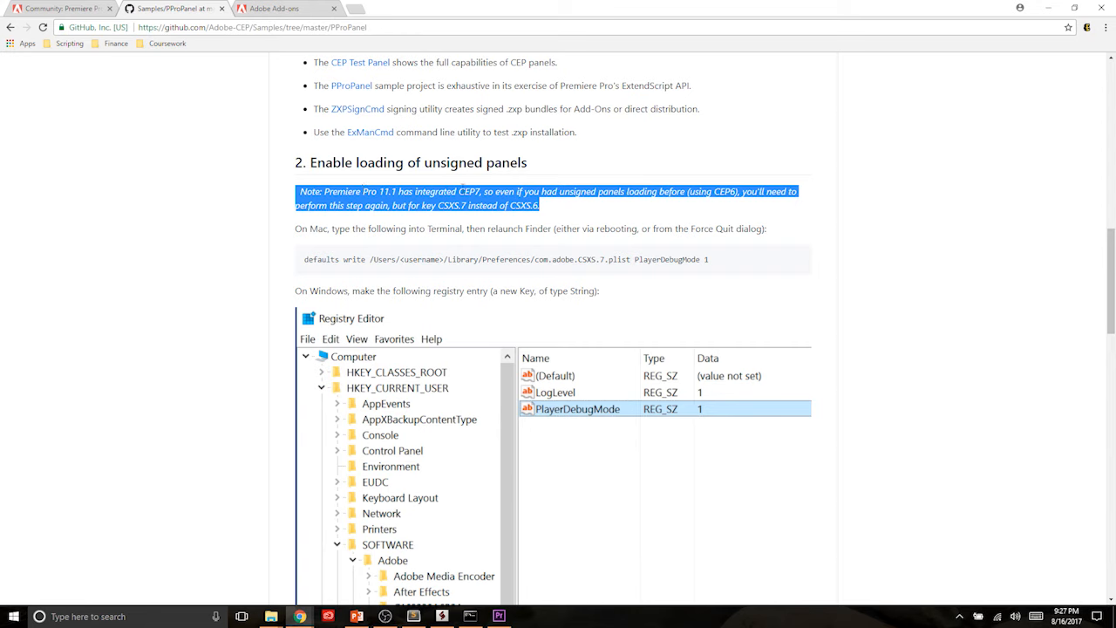
pyautogui.click(545, 199)
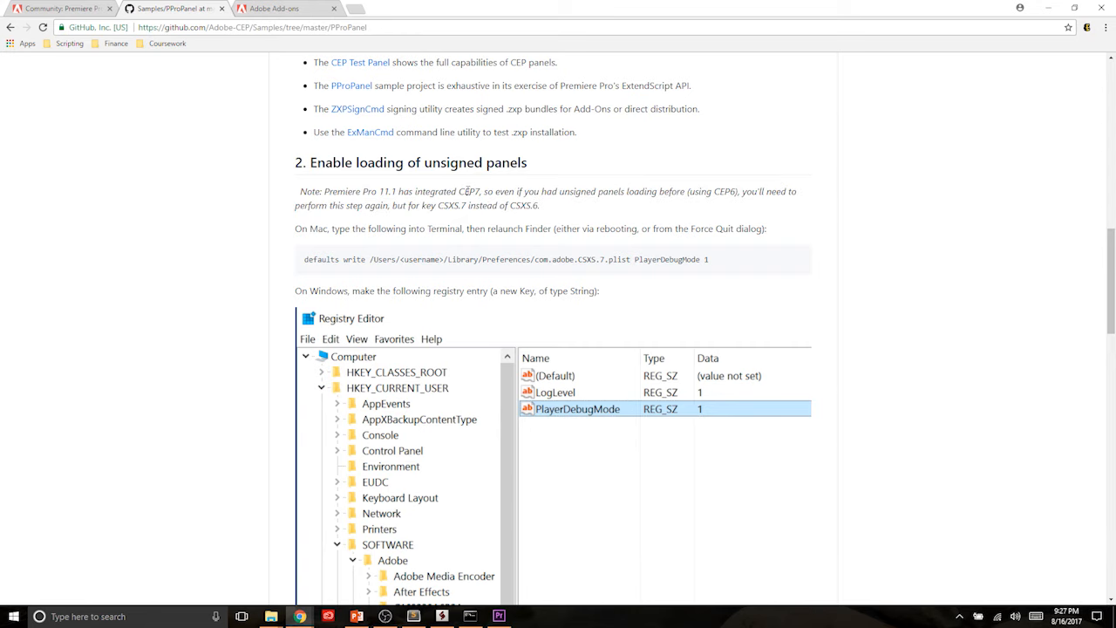
pyautogui.doubleClick(467, 190)
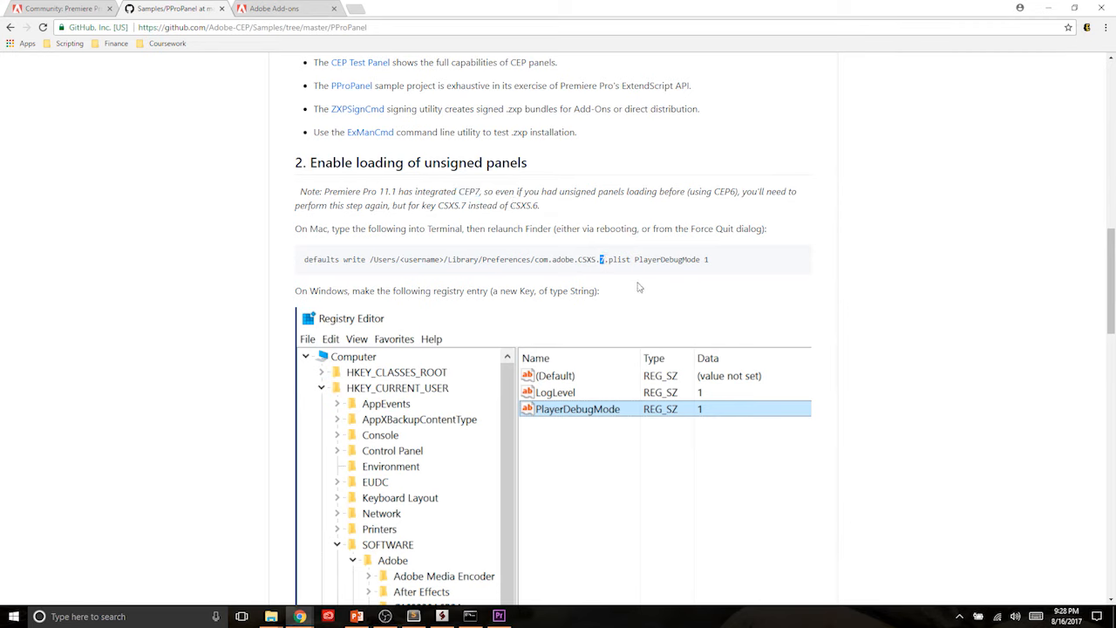
pyautogui.moveTo(645, 232)
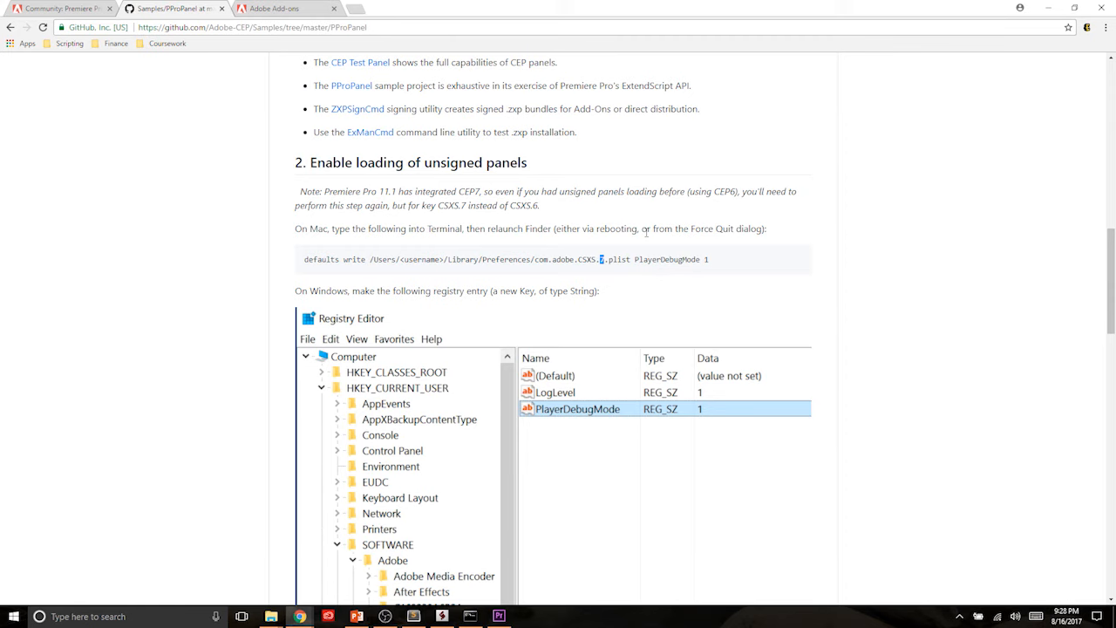
pyautogui.moveTo(684, 251)
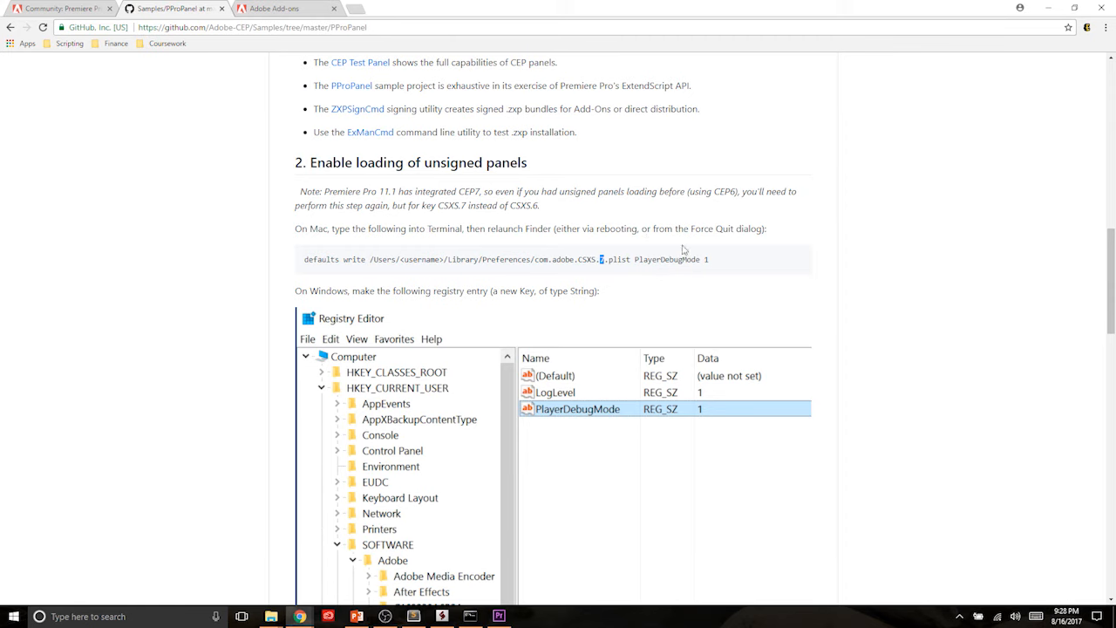
pyautogui.scroll(-3)
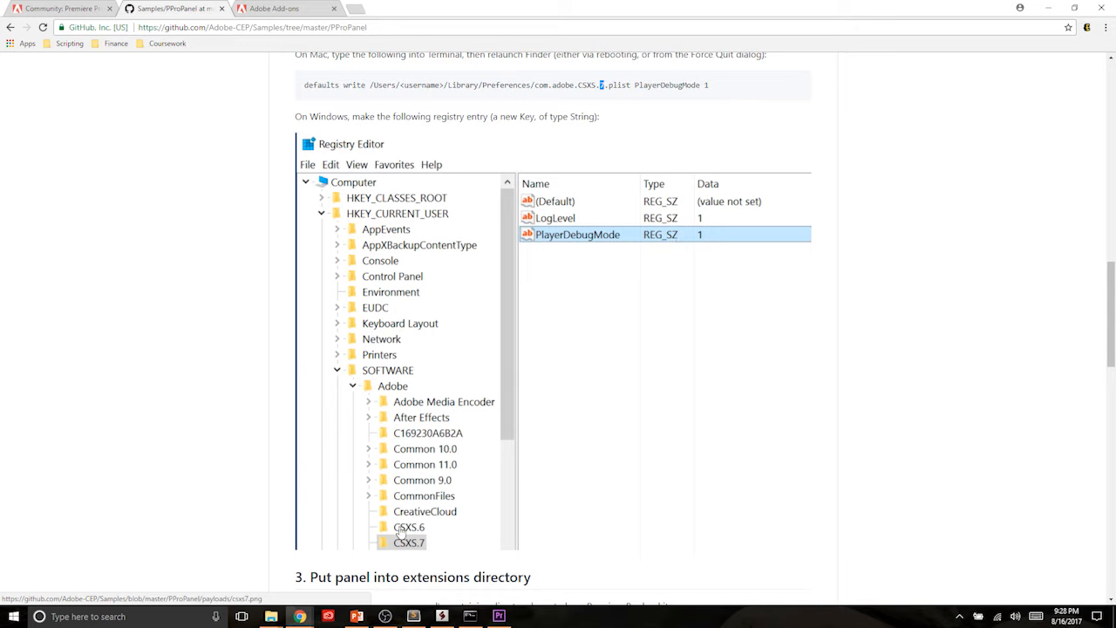
pyautogui.moveTo(419, 533)
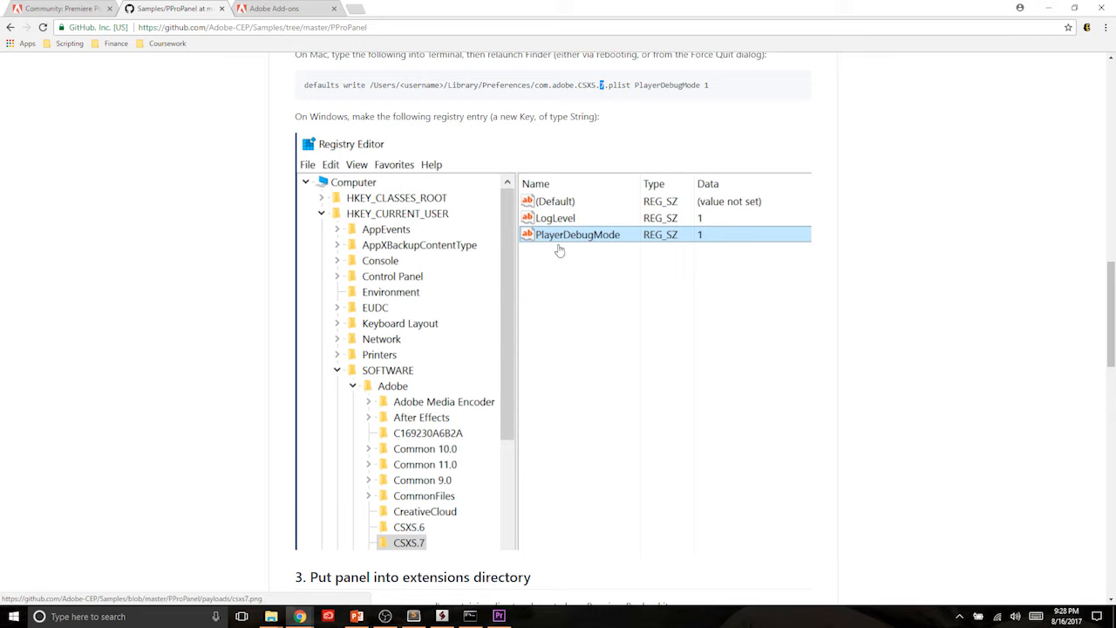
pyautogui.moveTo(741, 239)
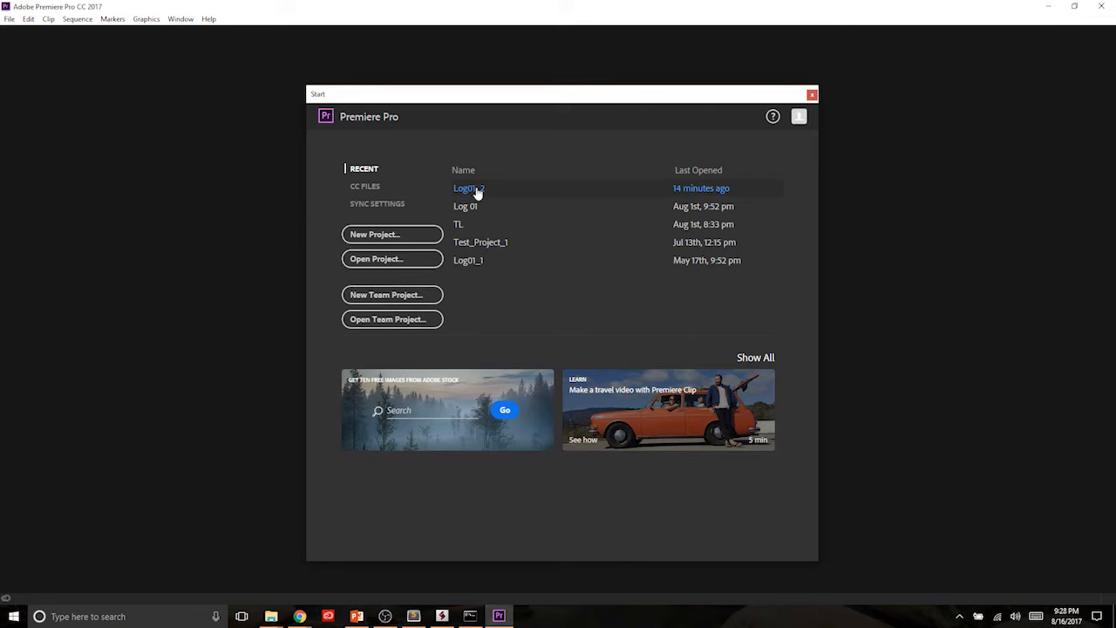
# - Reopen the most recent project, Log01_2, from the Start screen
pyautogui.doubleClick(468, 189)
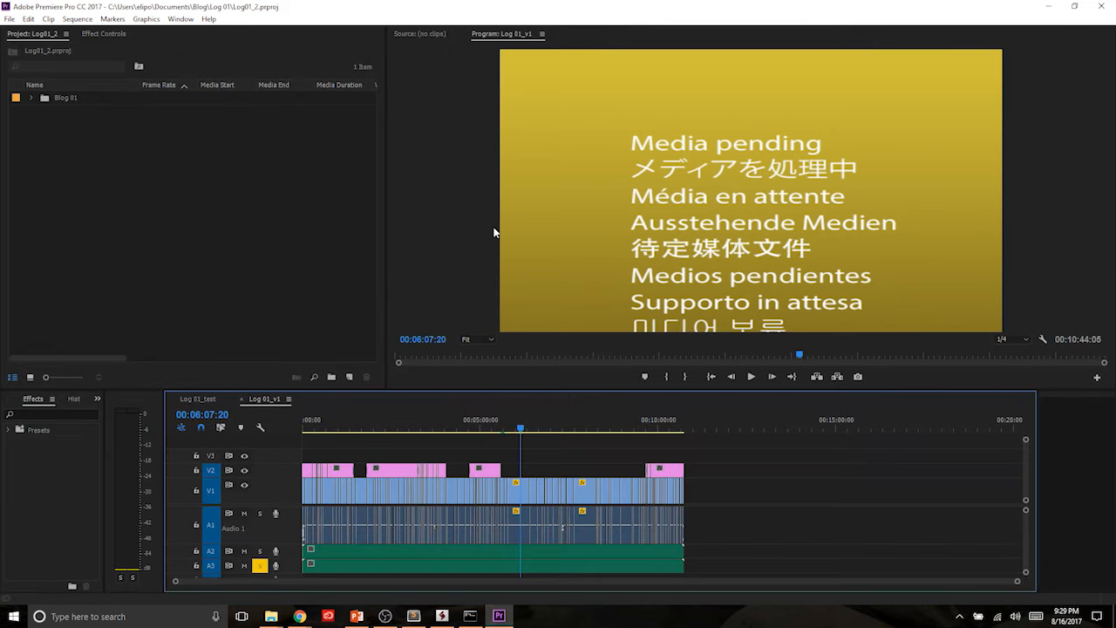
# - Load PremiereOnScript Example #1 from Extensions, dismiss its Move Me alert, enter 'Running' and dismiss the echoed alert
pyautogui.click(182, 17)
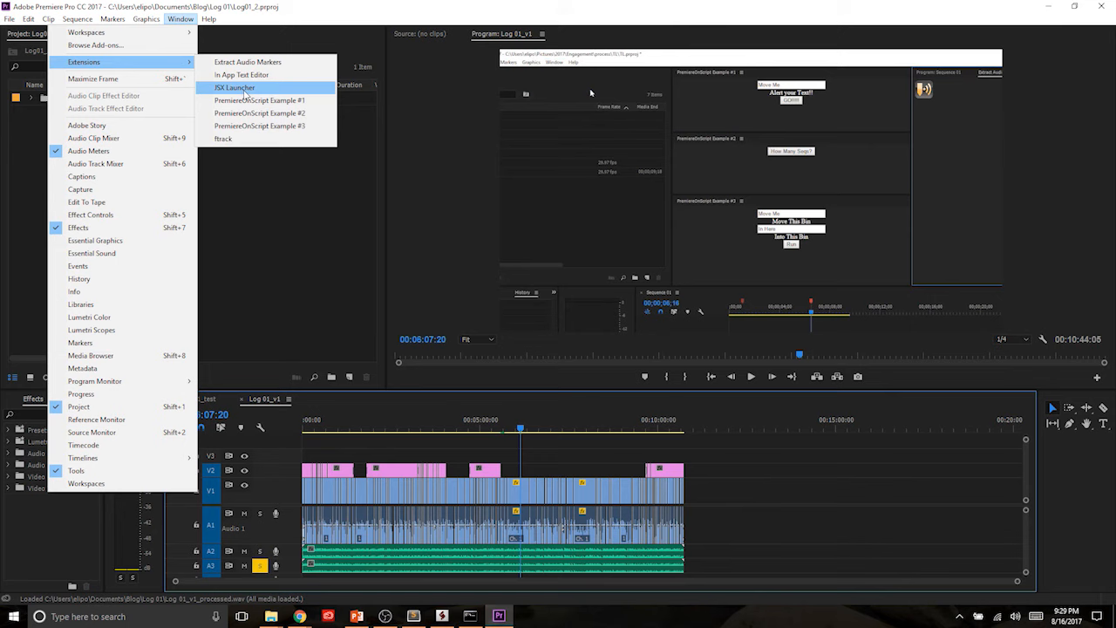
pyautogui.moveTo(258, 99)
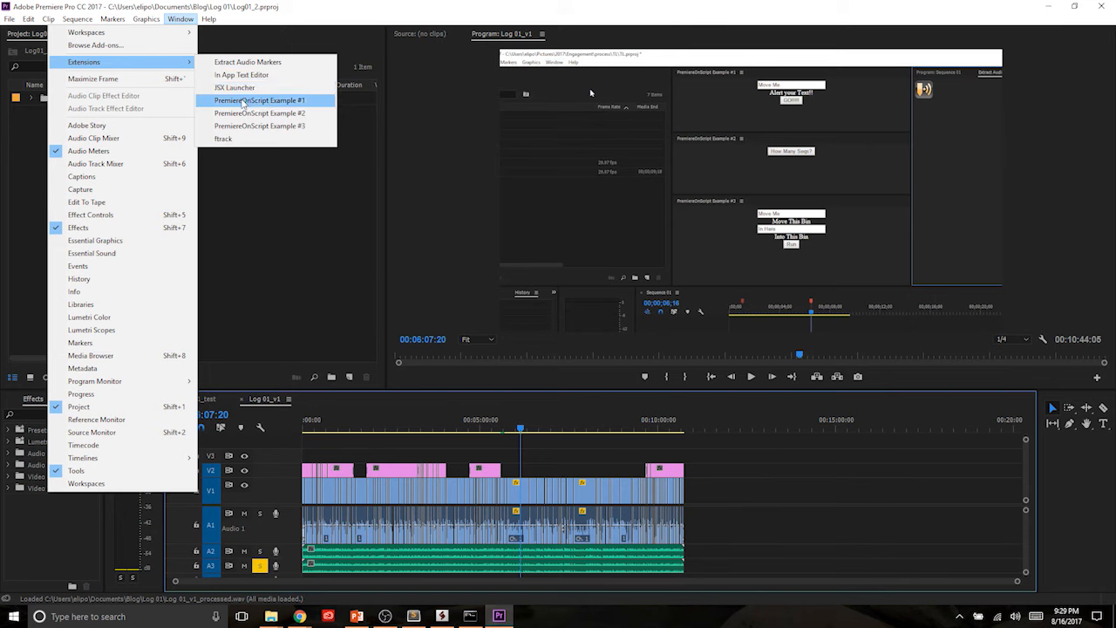
pyautogui.click(258, 99)
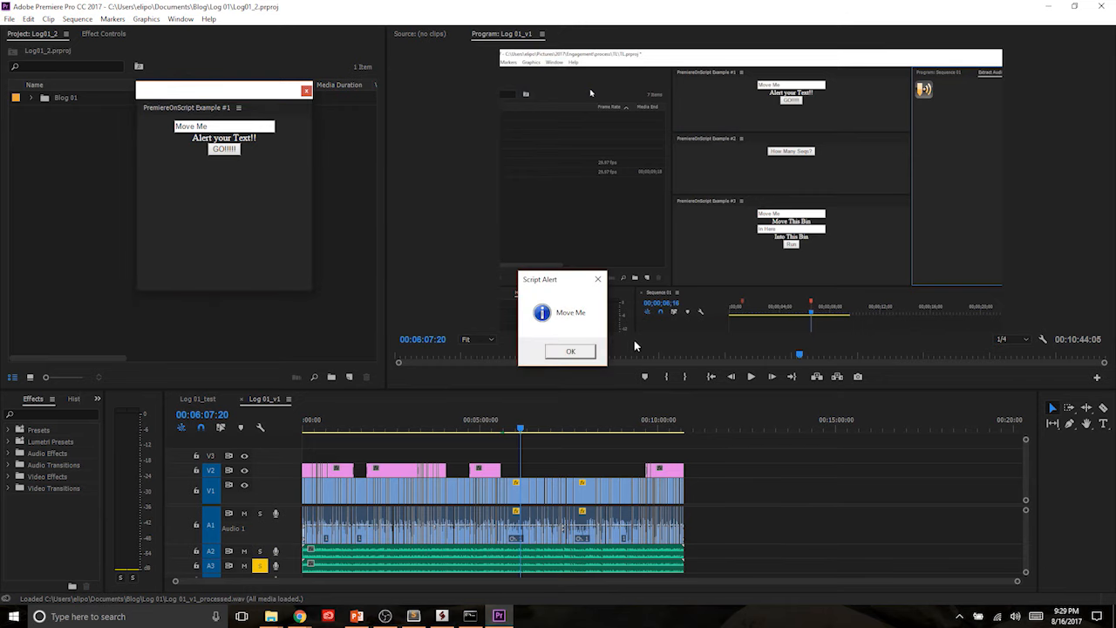
pyautogui.click(570, 351)
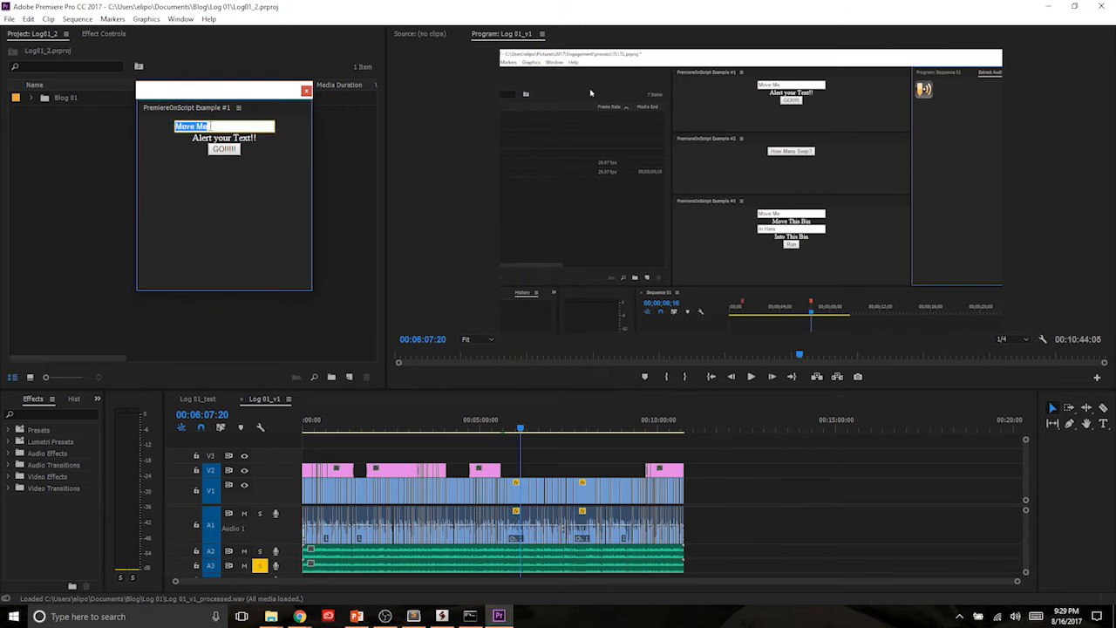
pyautogui.write('Running Great!')
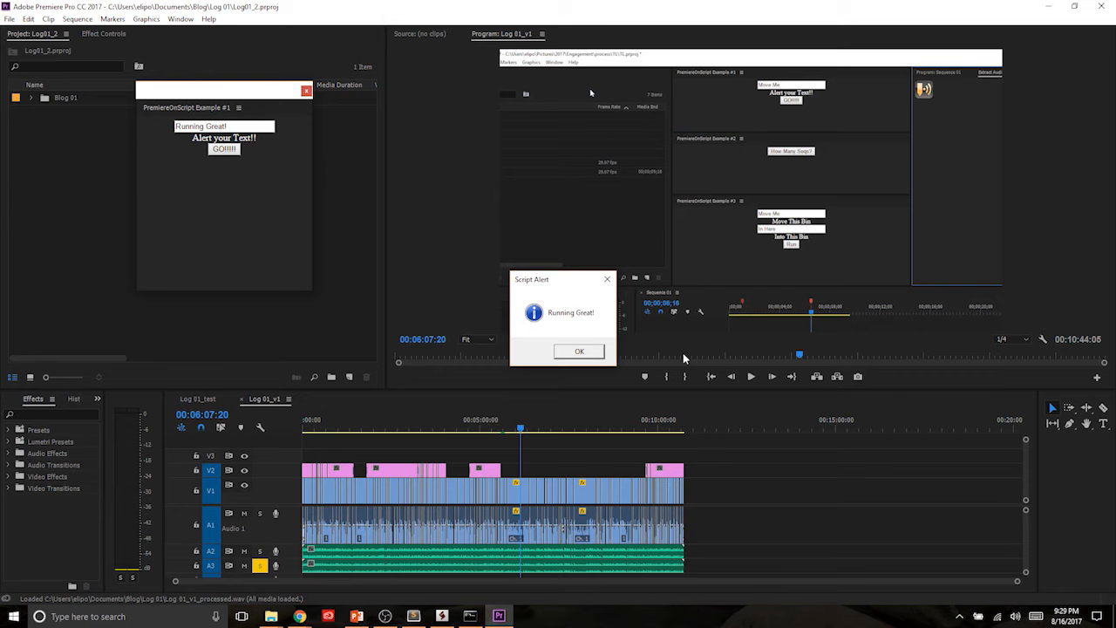
pyautogui.click(579, 351)
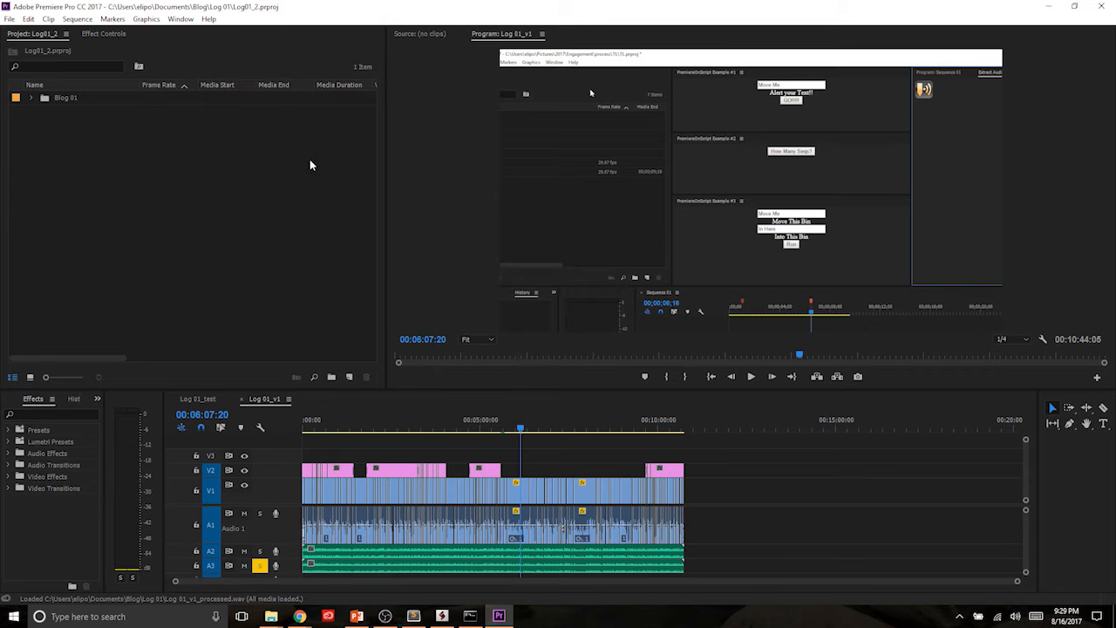